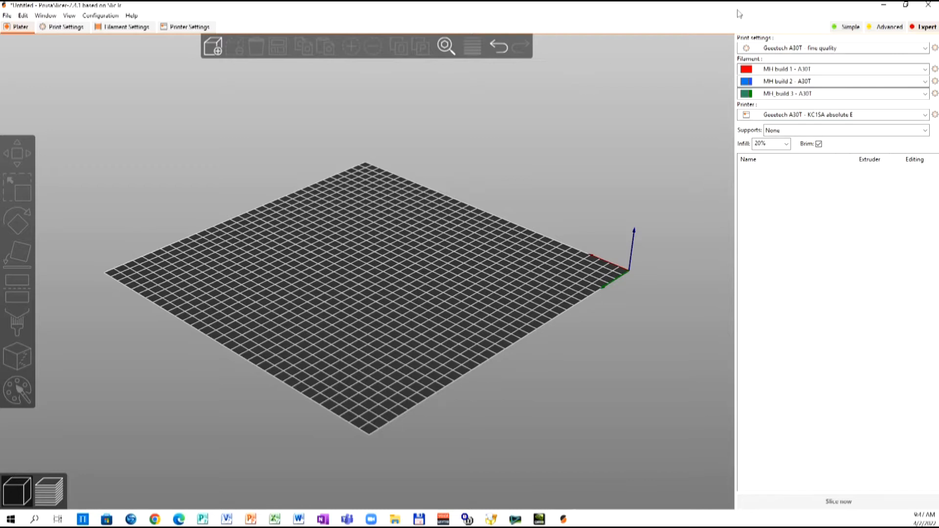
pyautogui.moveTo(850, 27)
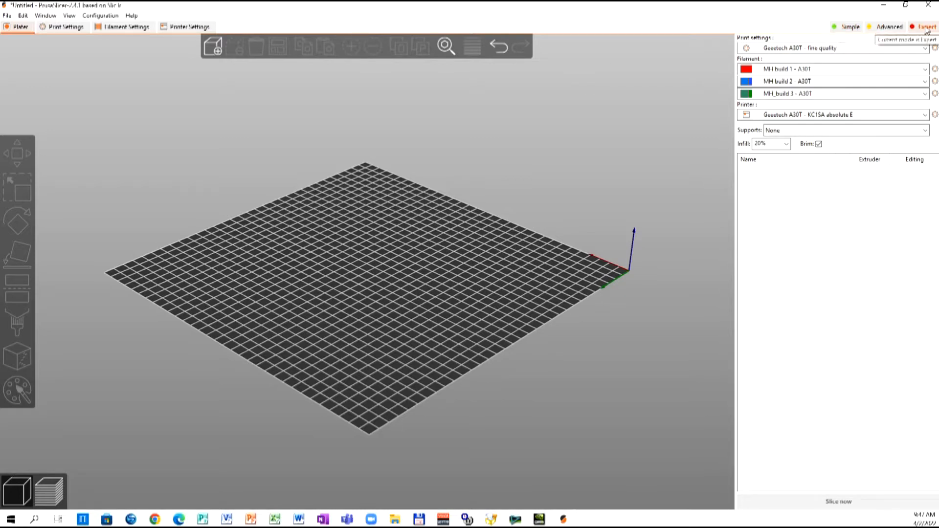
# Toggle the interface mode and review the print and filament preset lists, keeping the fine quality and current filament presets
pyautogui.click(889, 28)
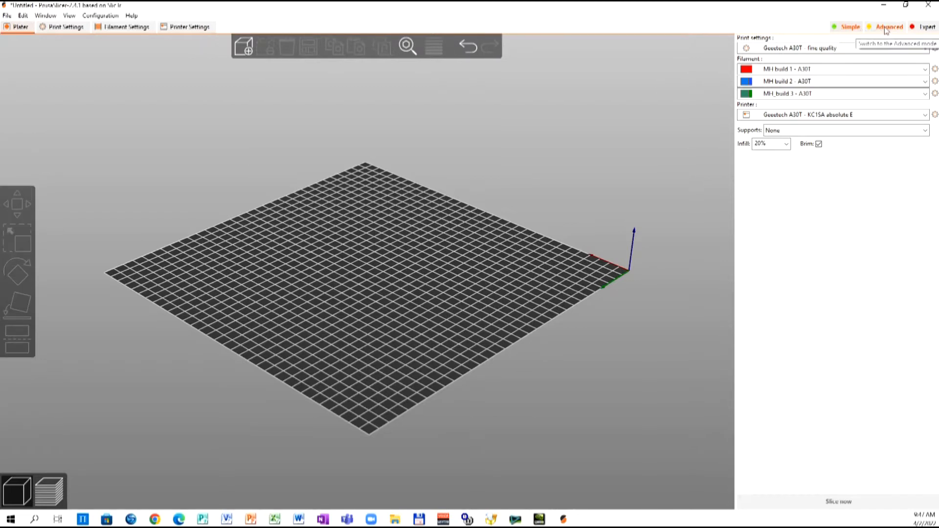
pyautogui.click(924, 28)
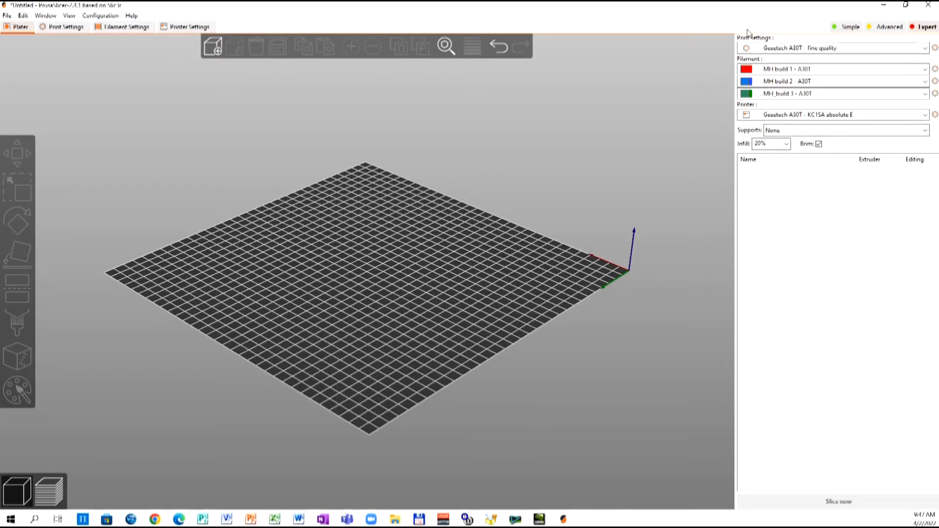
pyautogui.moveTo(878, 45)
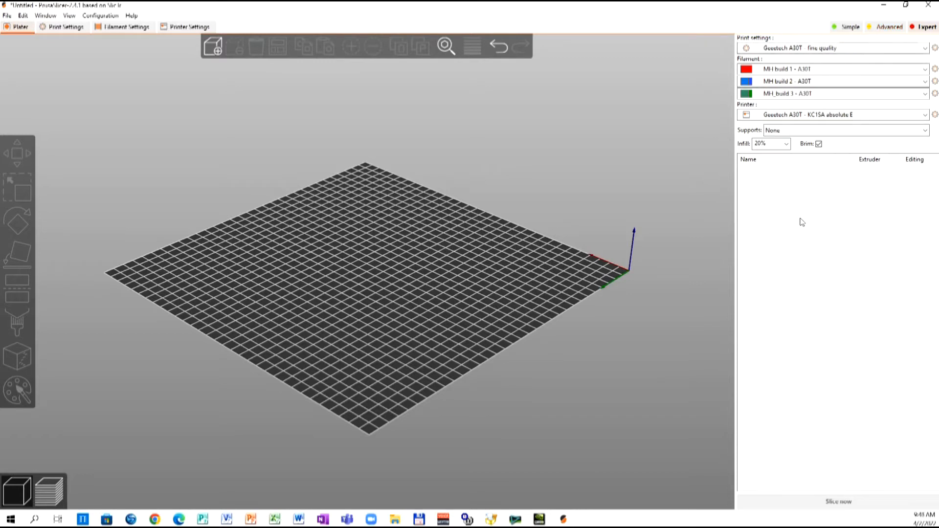
pyautogui.moveTo(807, 108)
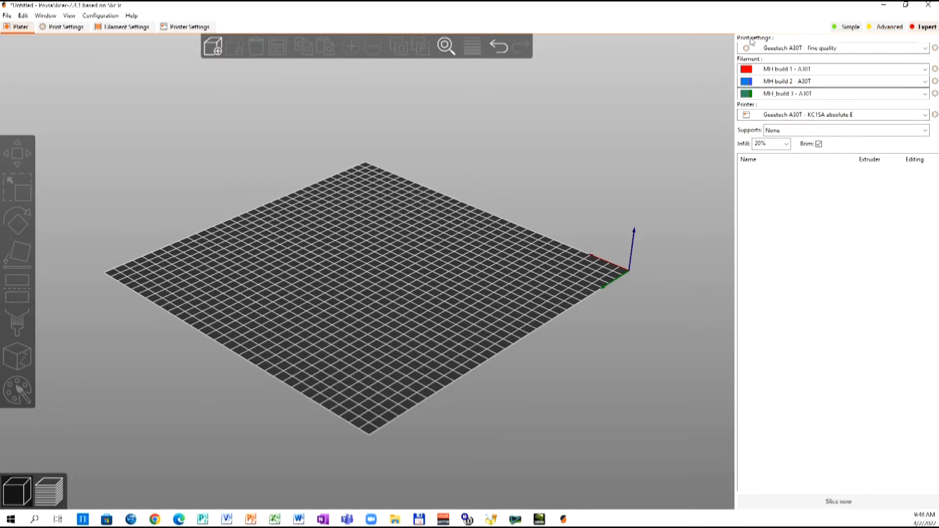
pyautogui.moveTo(781, 56)
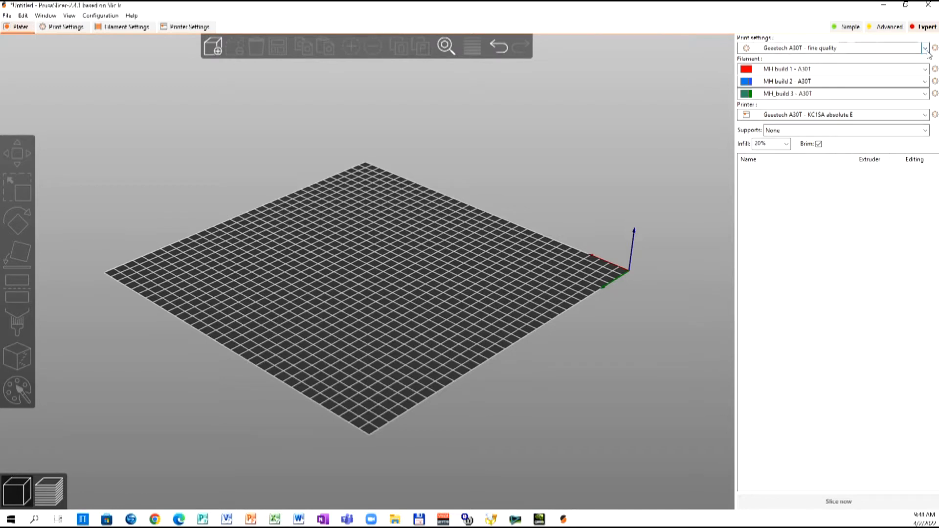
pyautogui.click(924, 48)
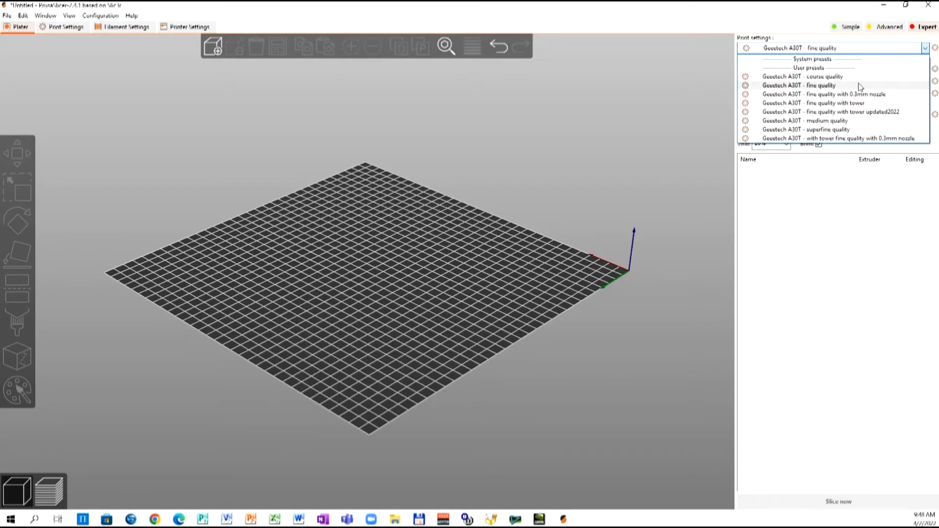
pyautogui.click(799, 85)
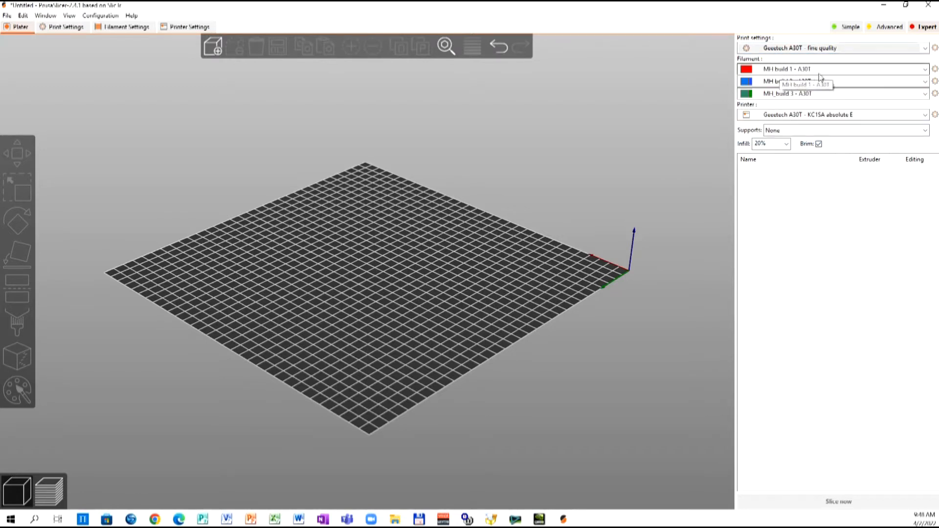
pyautogui.click(926, 68)
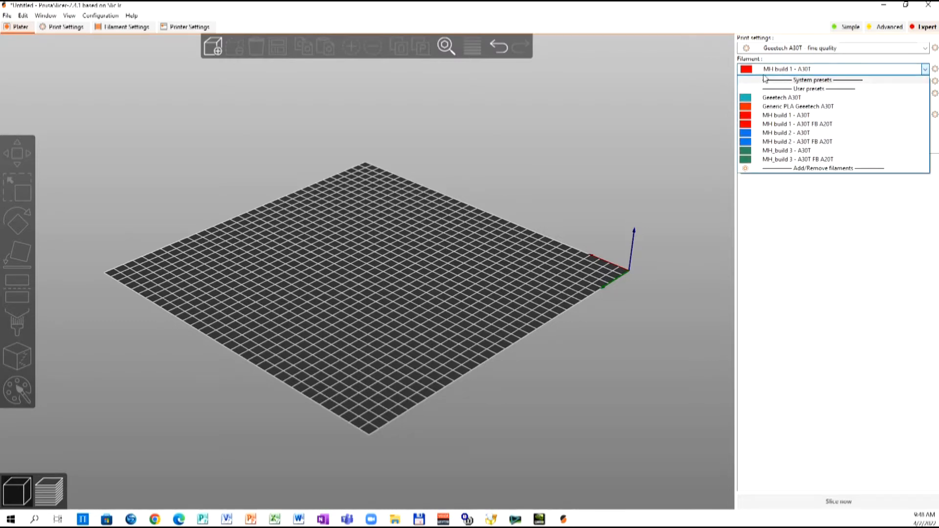
pyautogui.click(785, 69)
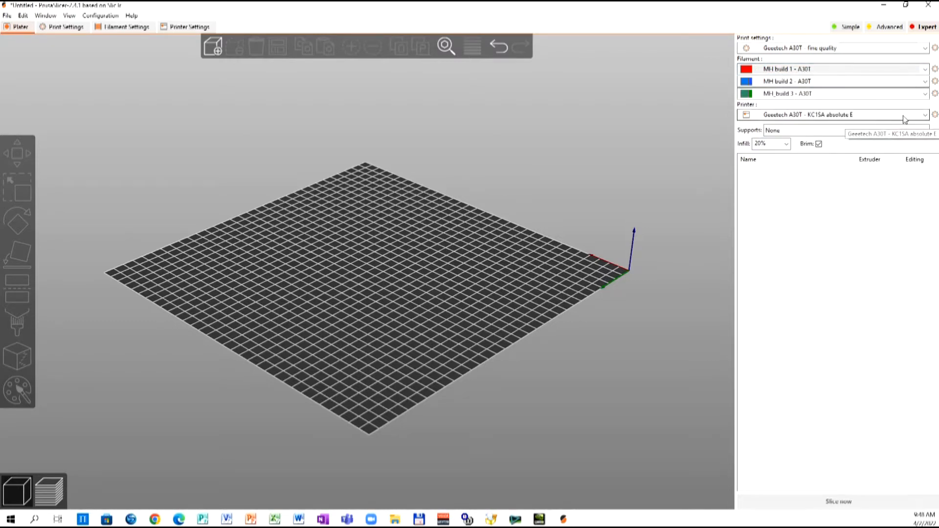
pyautogui.click(925, 114)
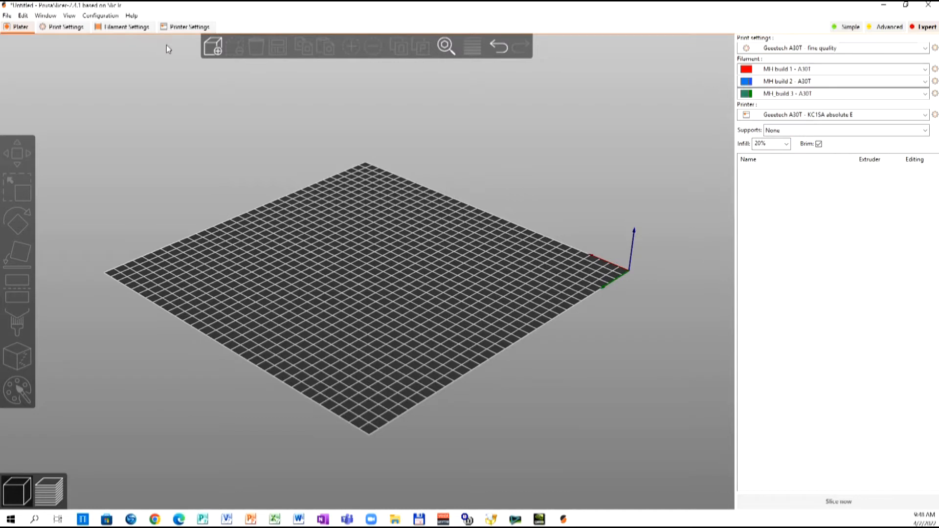
pyautogui.moveTo(143, 66)
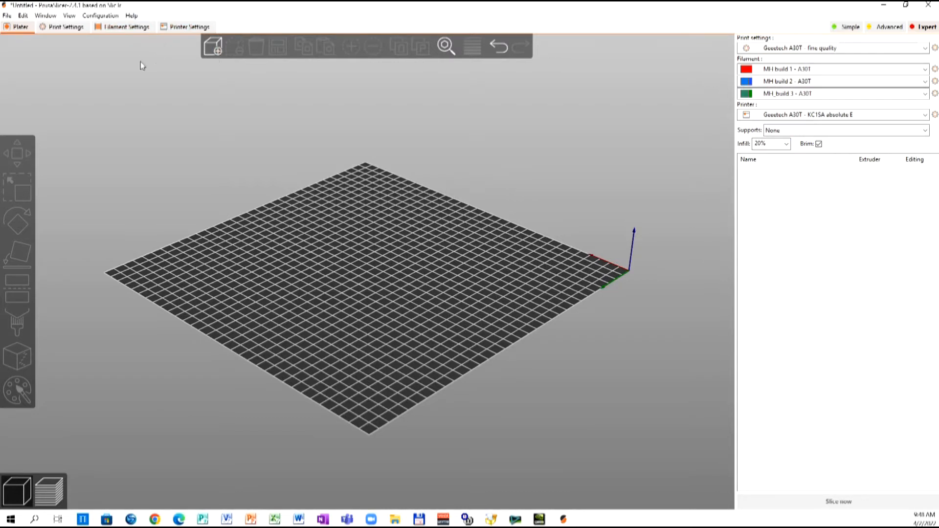
pyautogui.moveTo(132, 73)
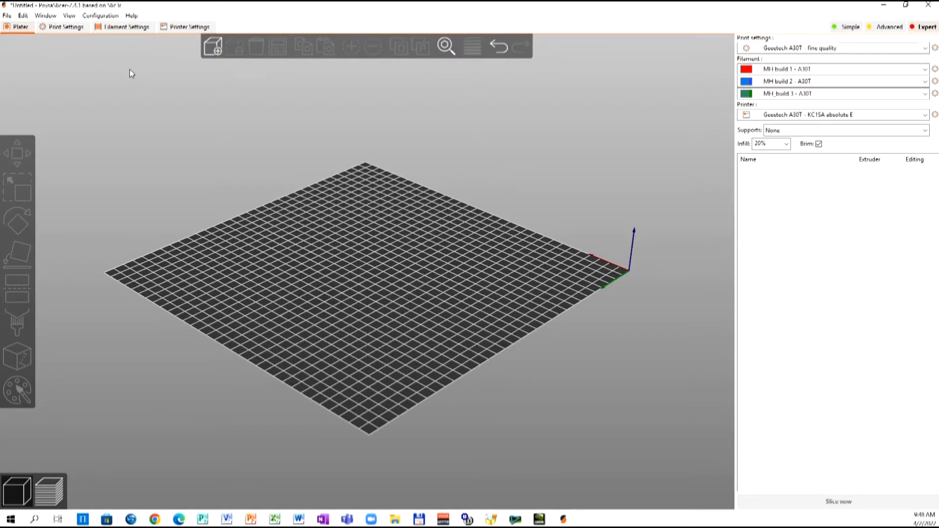
pyautogui.moveTo(170, 39)
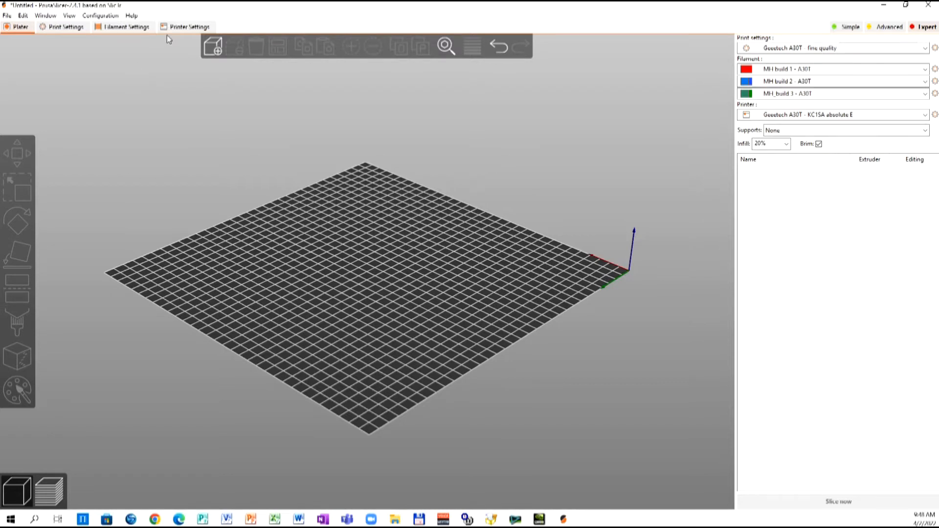
pyautogui.moveTo(185, 46)
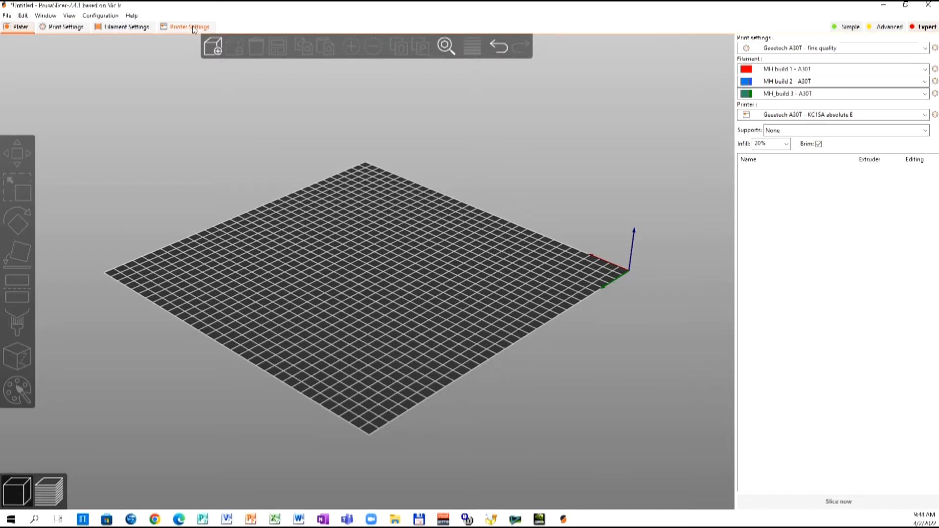
# Browse the Printer, Filament and Print Settings tabs, then inspect the bed shape dialog and cancel without changes
pyautogui.click(191, 26)
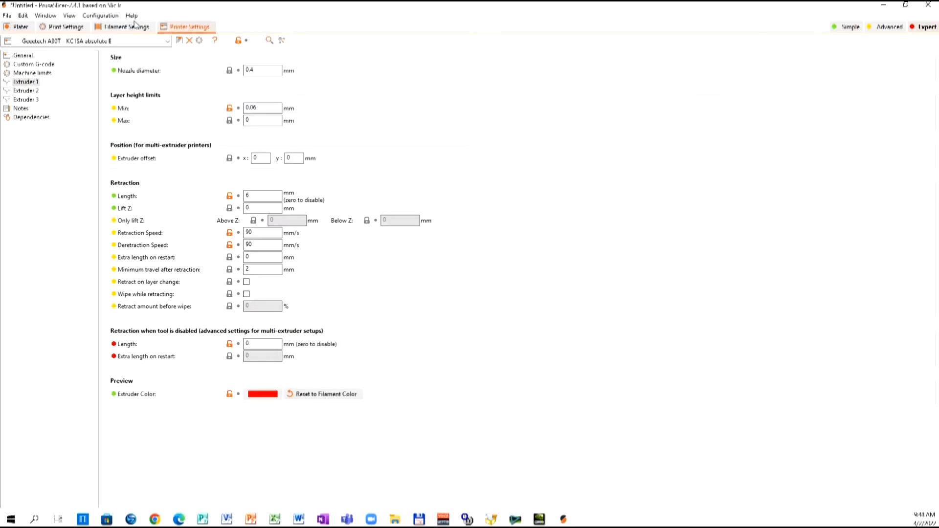
pyautogui.click(126, 27)
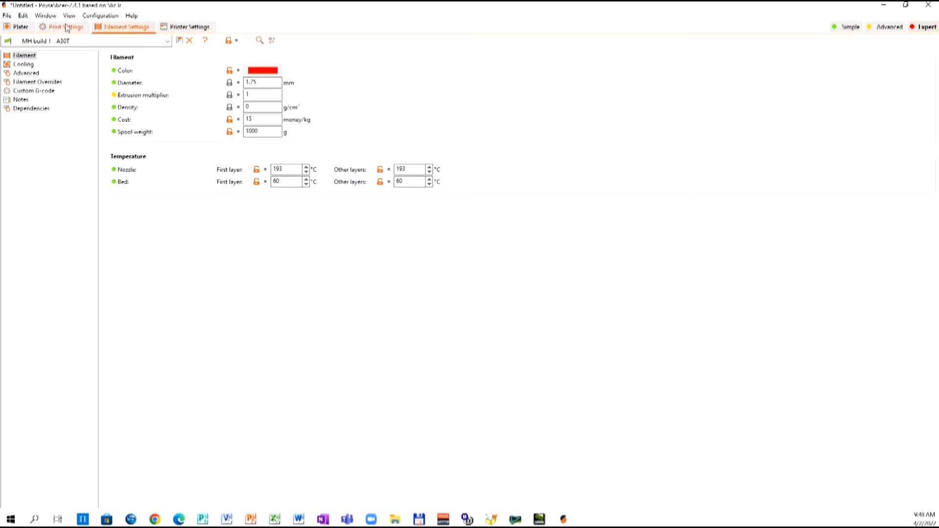
pyautogui.click(66, 26)
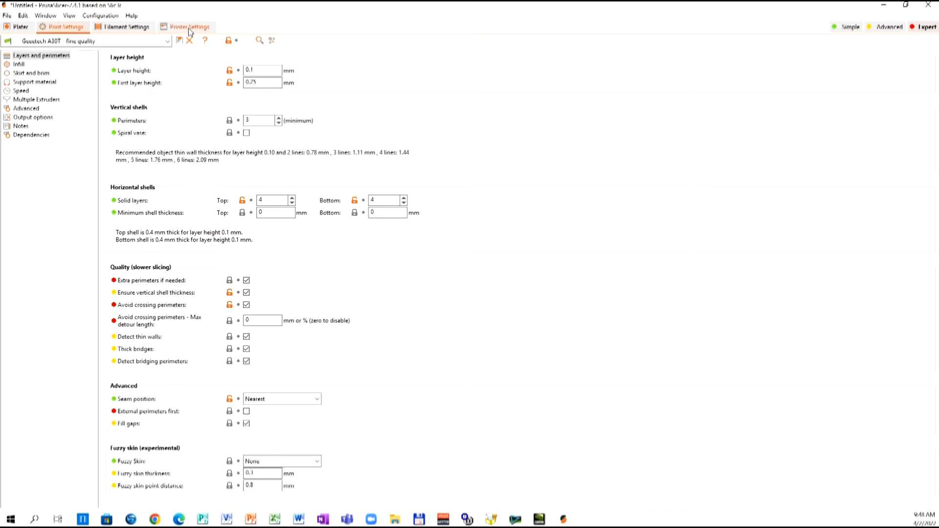
pyautogui.click(189, 26)
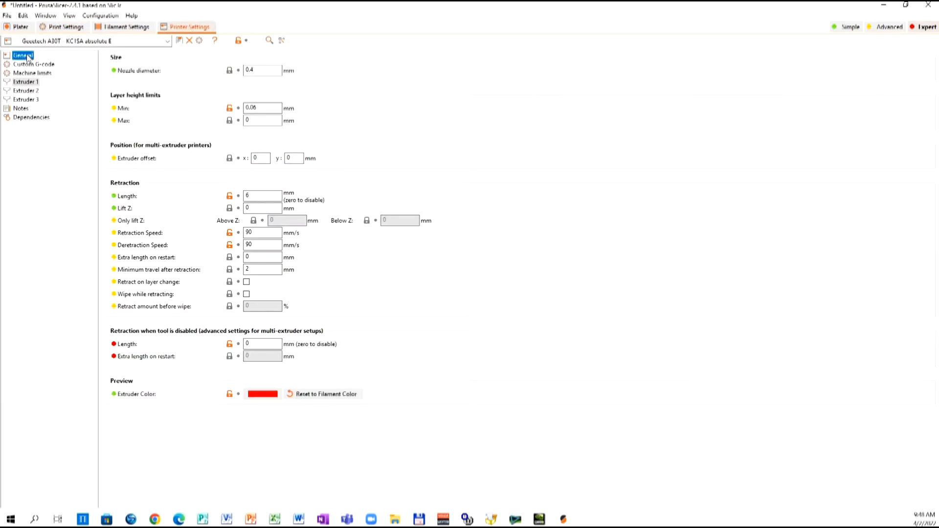
pyautogui.click(23, 55)
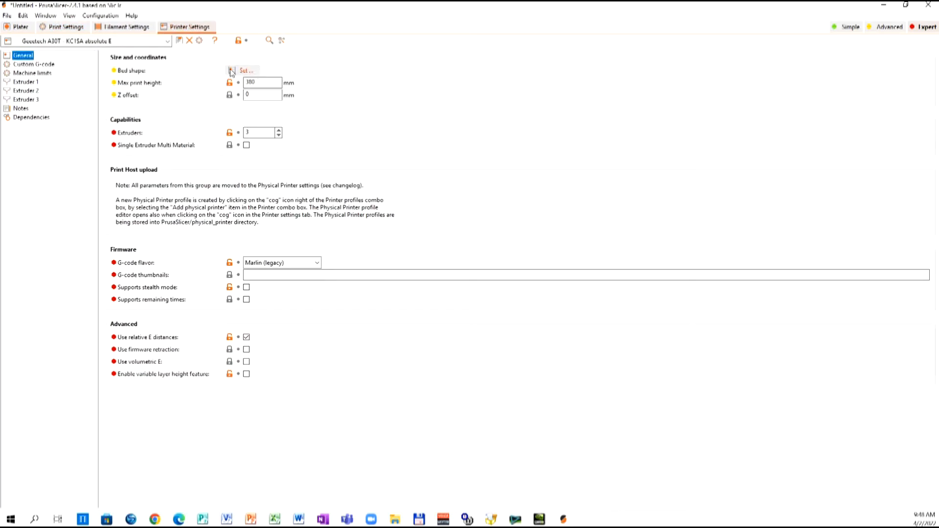
pyautogui.click(246, 70)
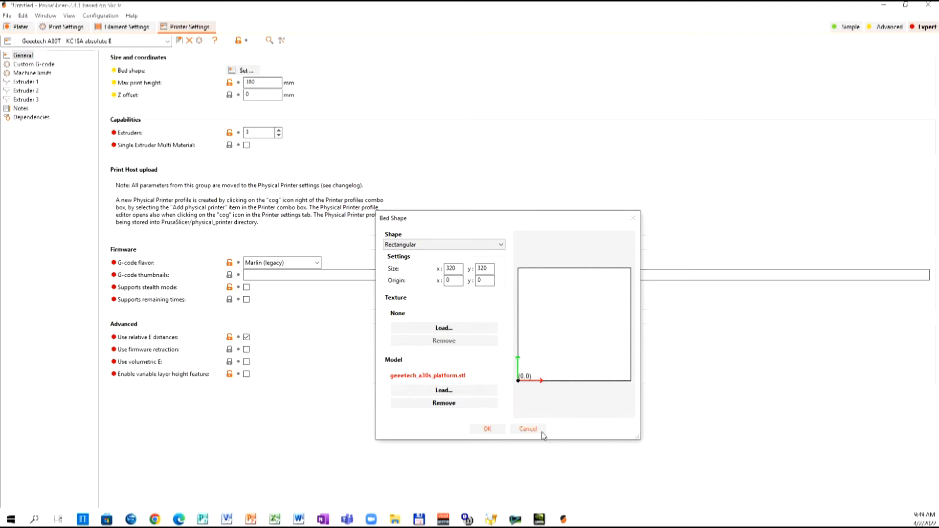
pyautogui.click(526, 429)
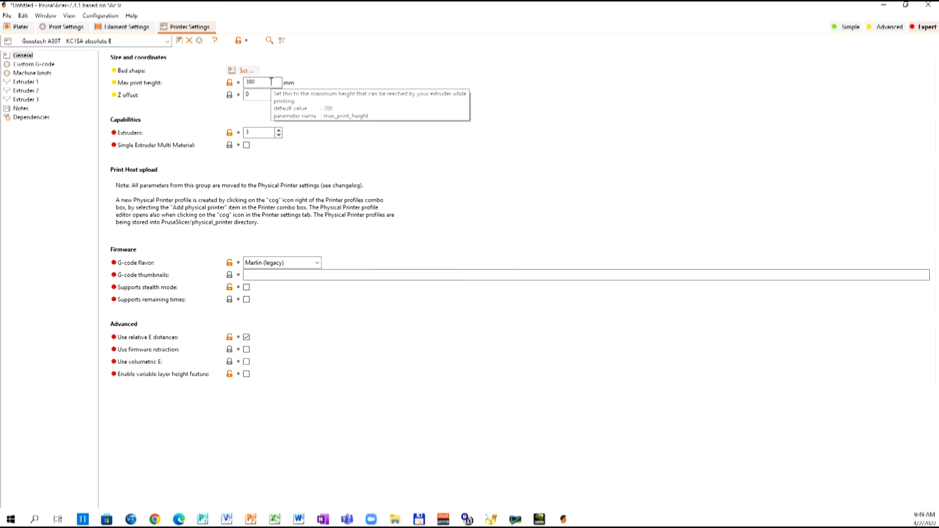
pyautogui.moveTo(260, 132)
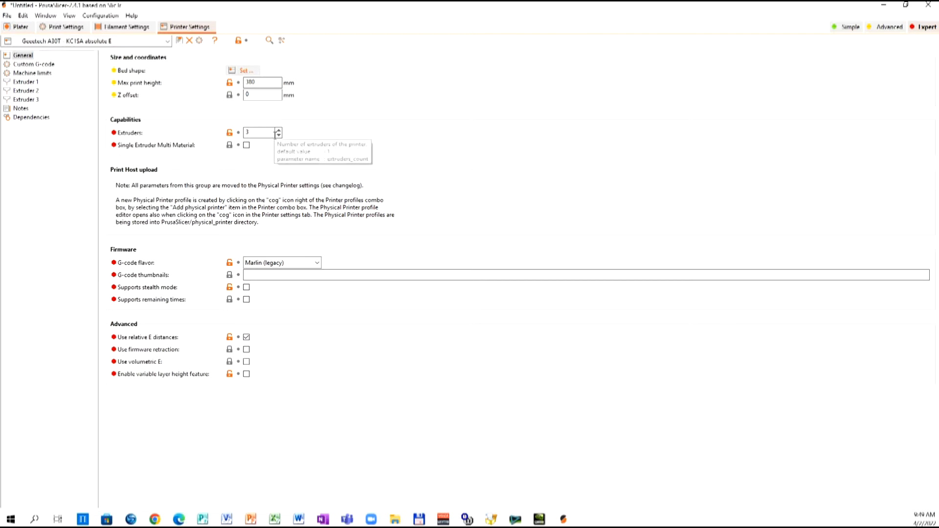
pyautogui.moveTo(303, 268)
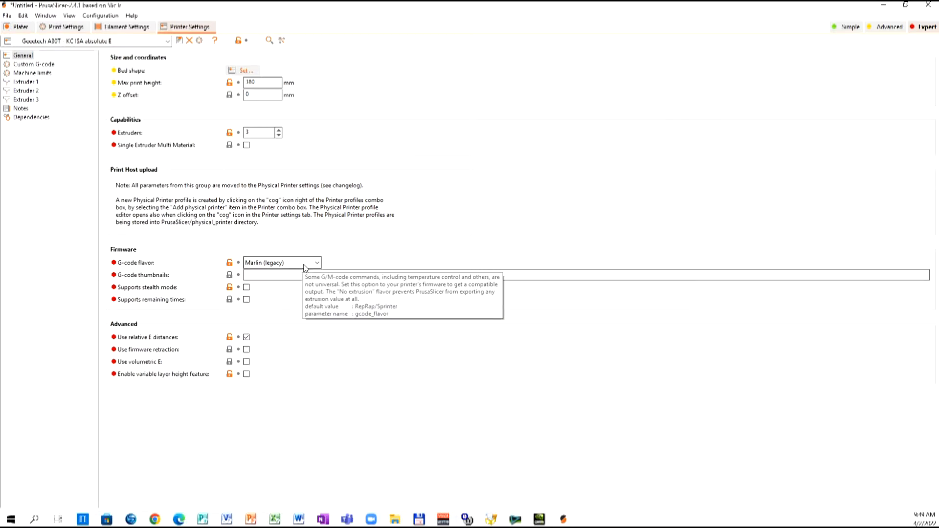
# Show the printer's Custom G-code page with its start and end G-code scripts
pyautogui.click(33, 64)
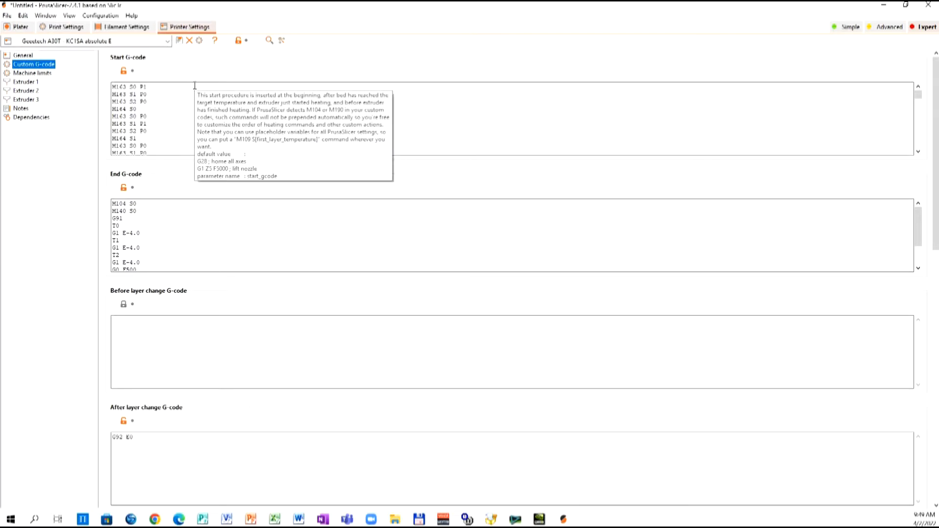
pyautogui.moveTo(143, 217)
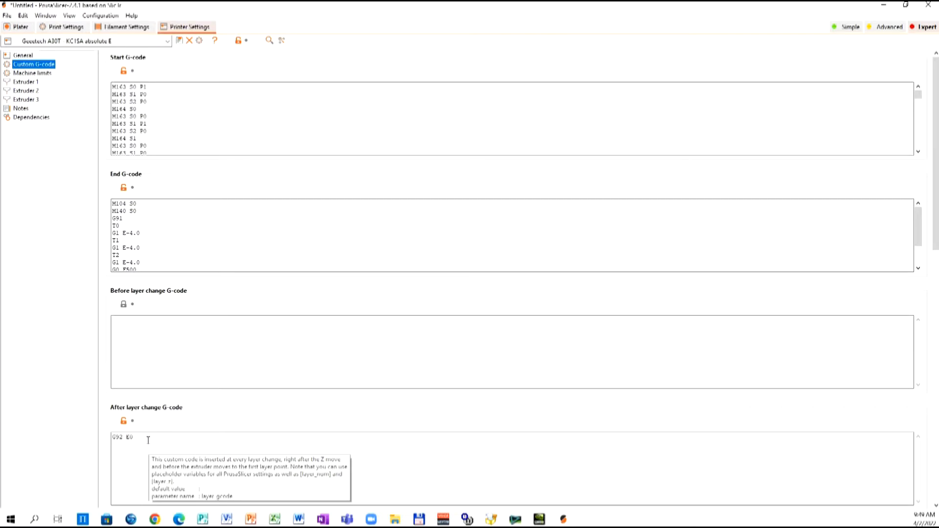
pyautogui.moveTo(138, 442)
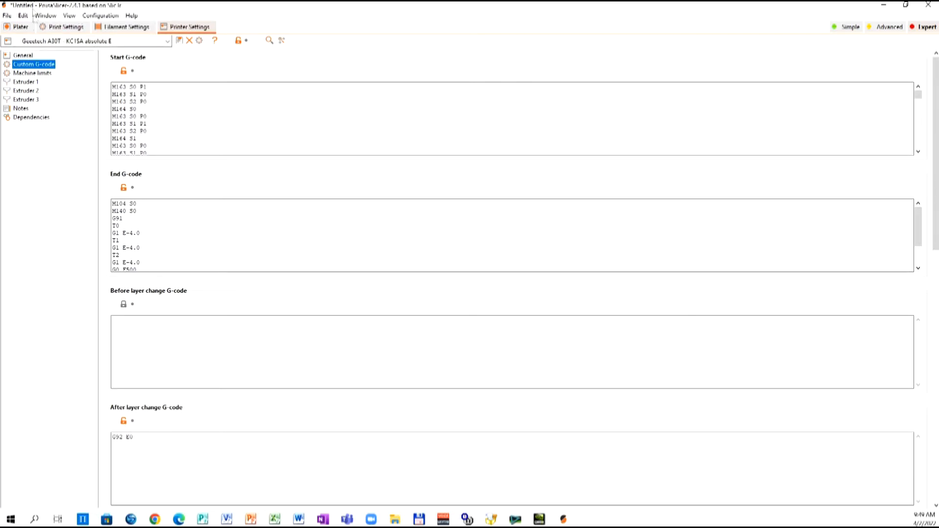
# Review Machine limits and Extruders 1-3 (0.4 mm nozzle, 6 mm retraction at 90 mm/s), ending on Extruder 1
pyautogui.click(33, 73)
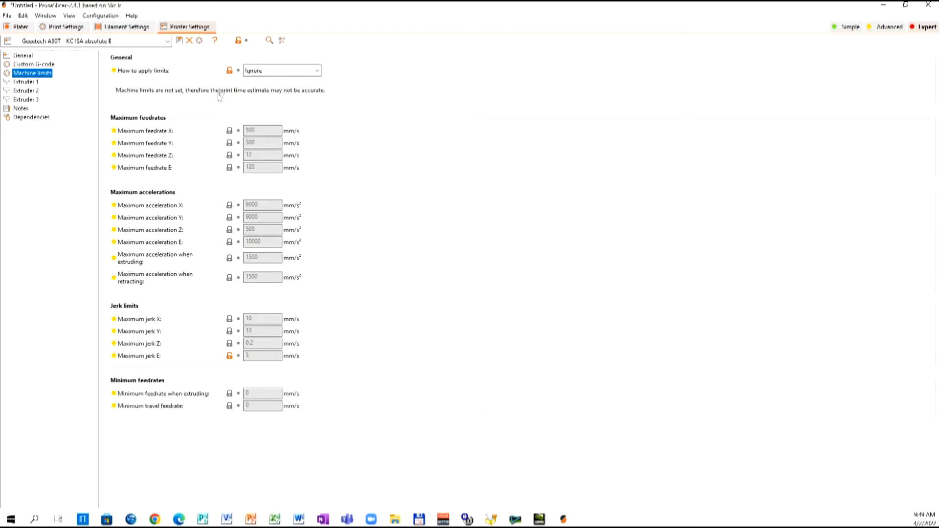
pyautogui.click(25, 82)
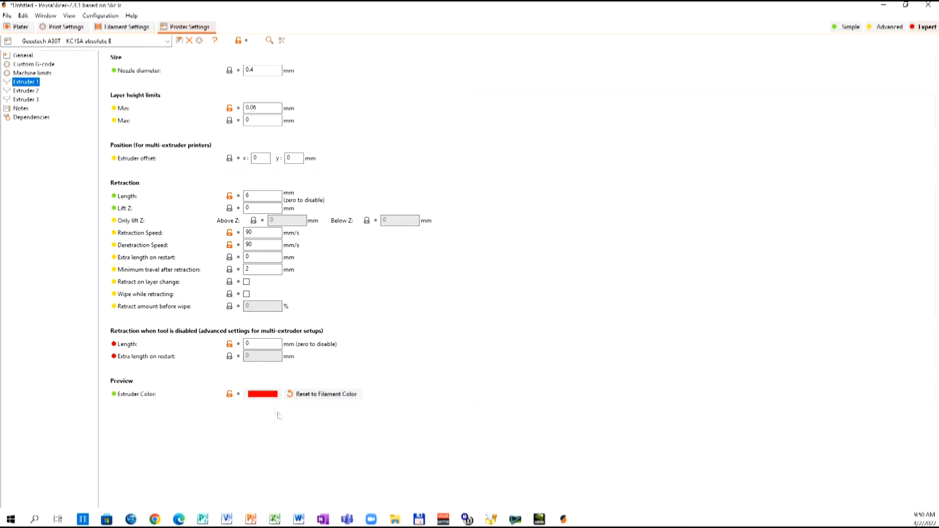
pyautogui.click(25, 90)
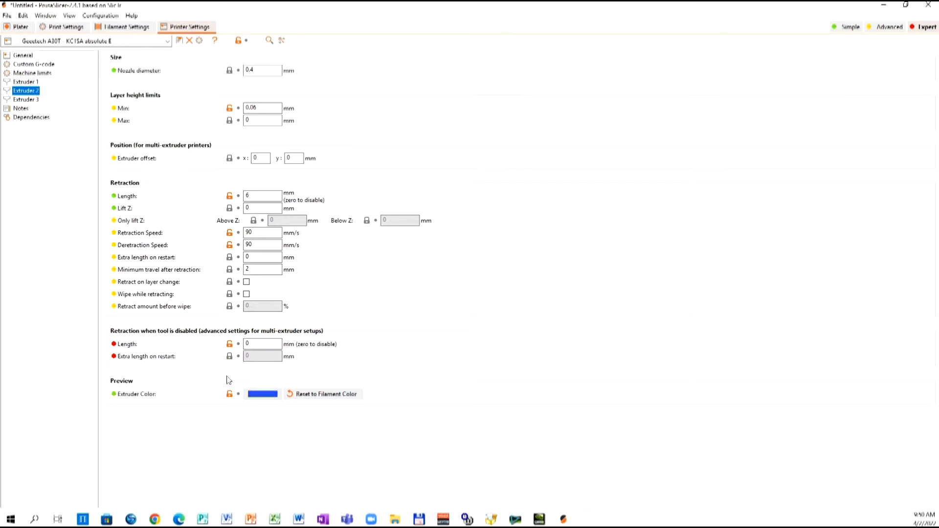
pyautogui.click(26, 100)
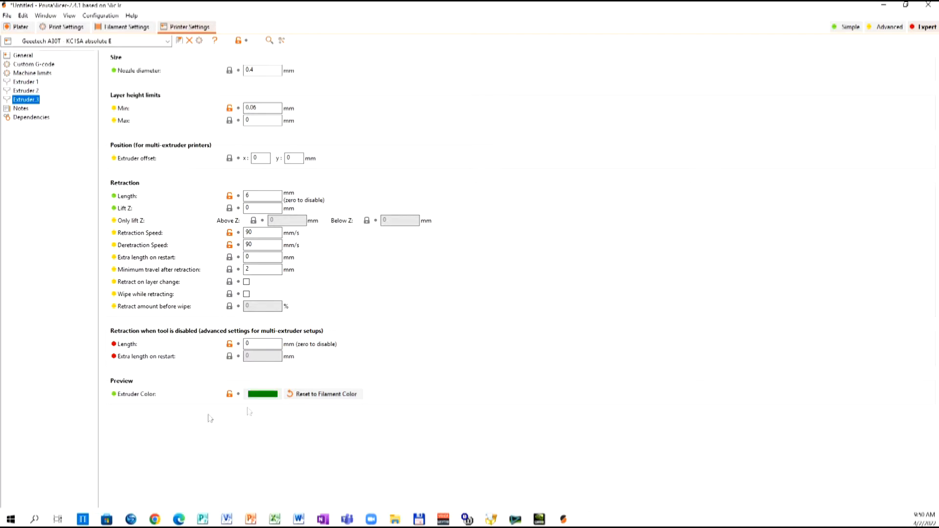
pyautogui.click(262, 393)
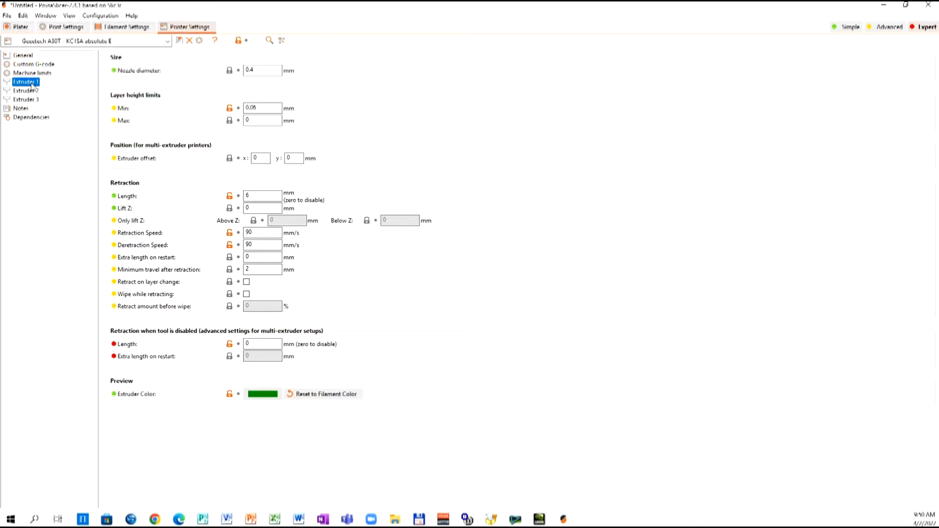
pyautogui.click(262, 393)
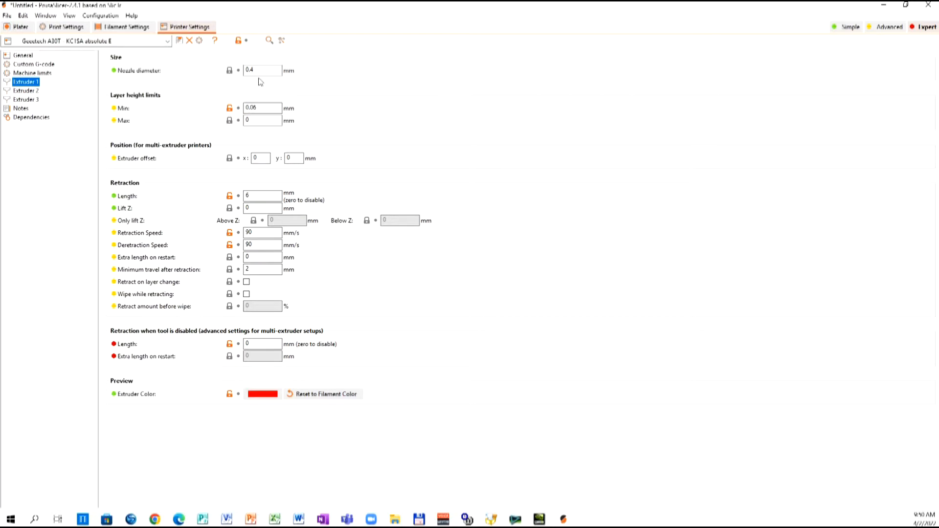
pyautogui.moveTo(262, 107)
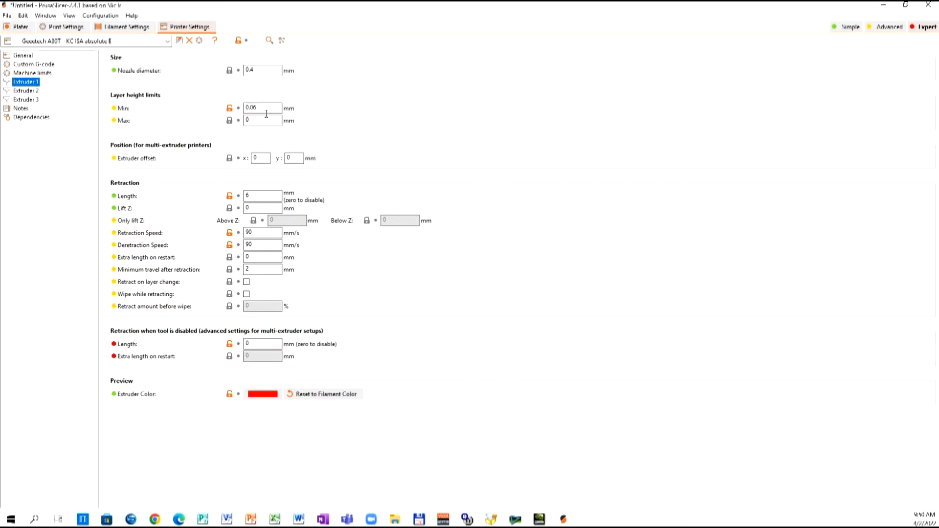
pyautogui.moveTo(294, 226)
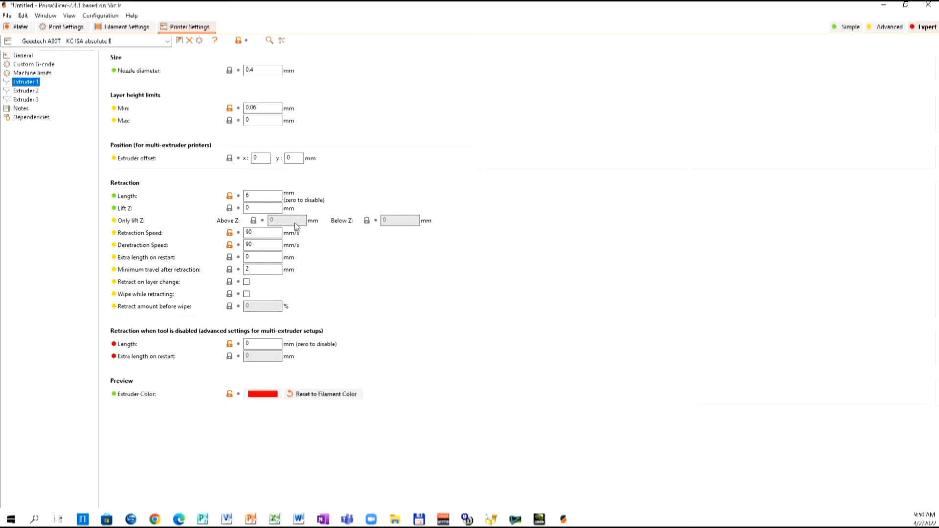
pyautogui.moveTo(270, 243)
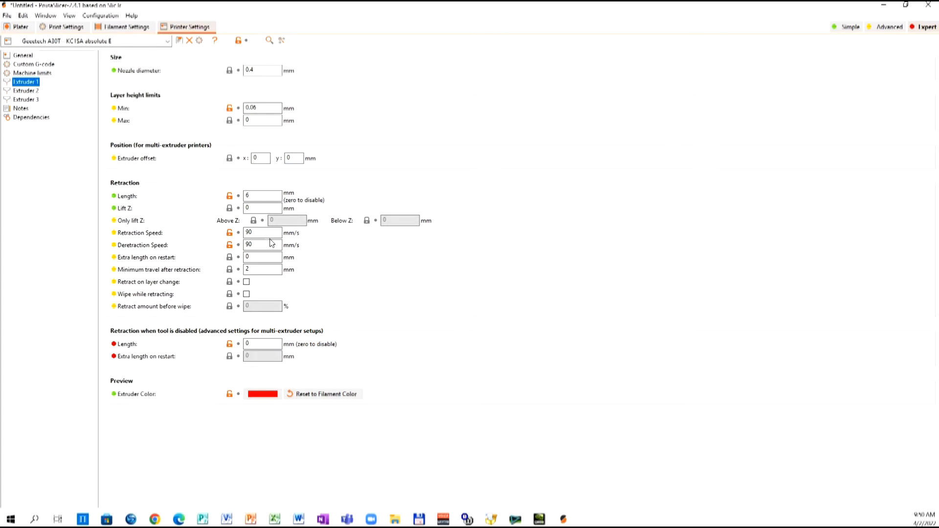
pyautogui.moveTo(295, 258)
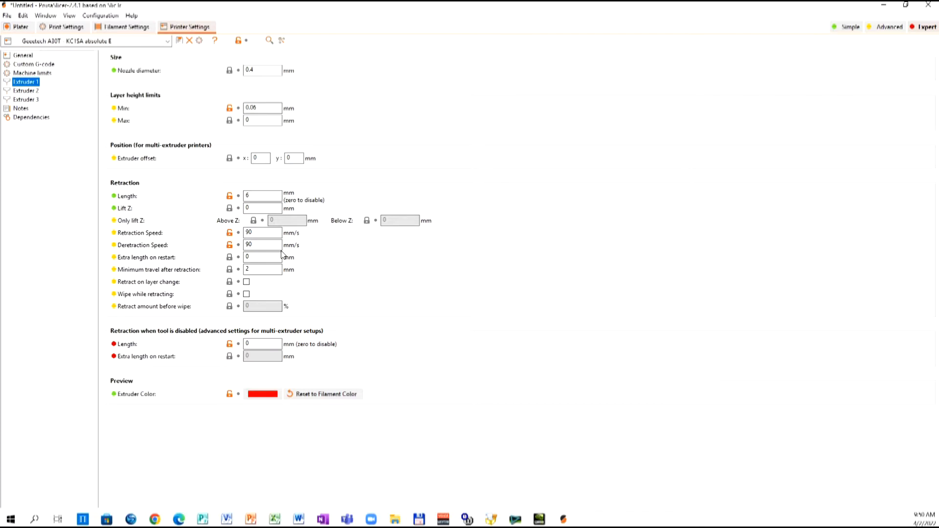
pyautogui.moveTo(262, 245)
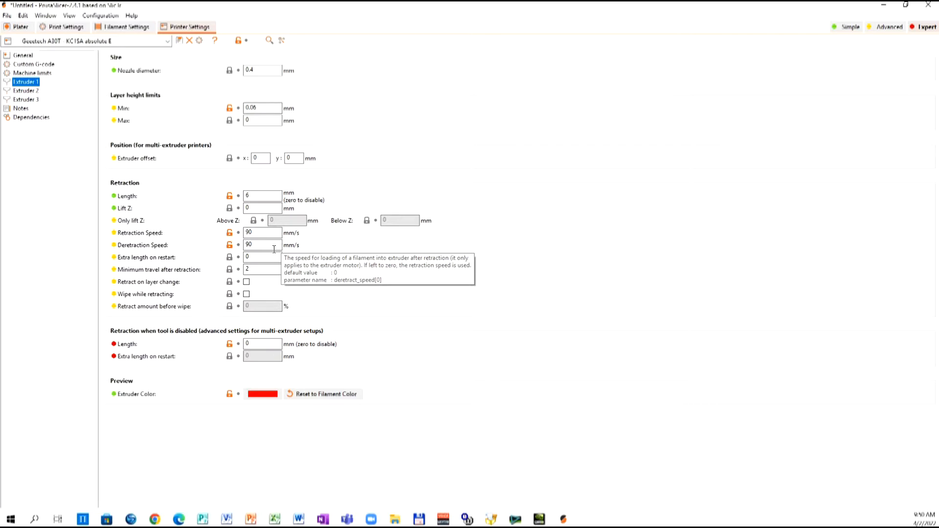
pyautogui.moveTo(273, 250)
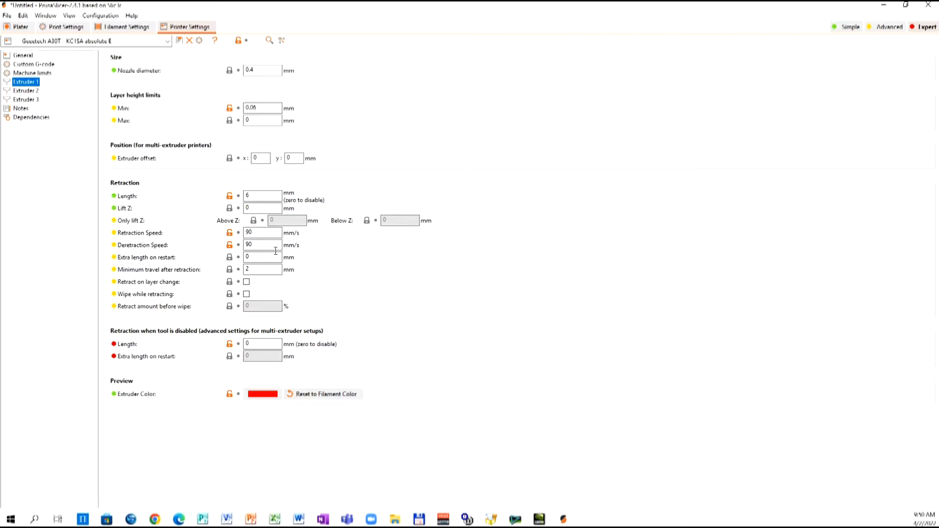
pyautogui.moveTo(262, 245)
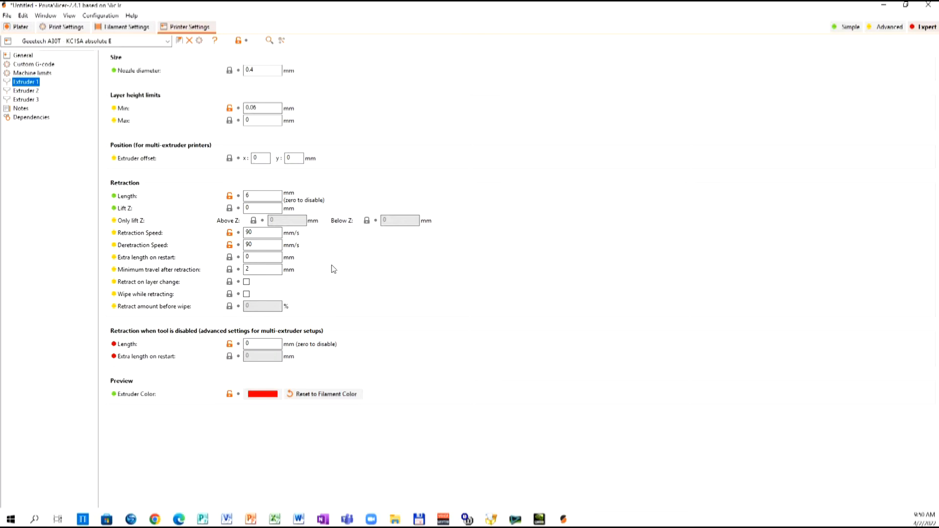
pyautogui.moveTo(287, 267)
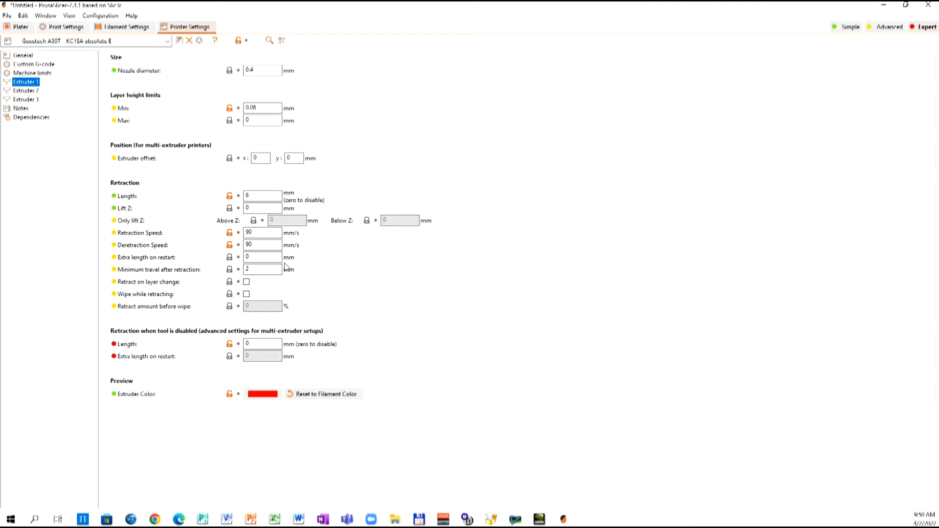
# Show Extruder 2, then the MH build 1 - A30T filament settings (1.75 mm, 193 °C nozzle, 60 °C bed) and its preset list
pyautogui.click(26, 90)
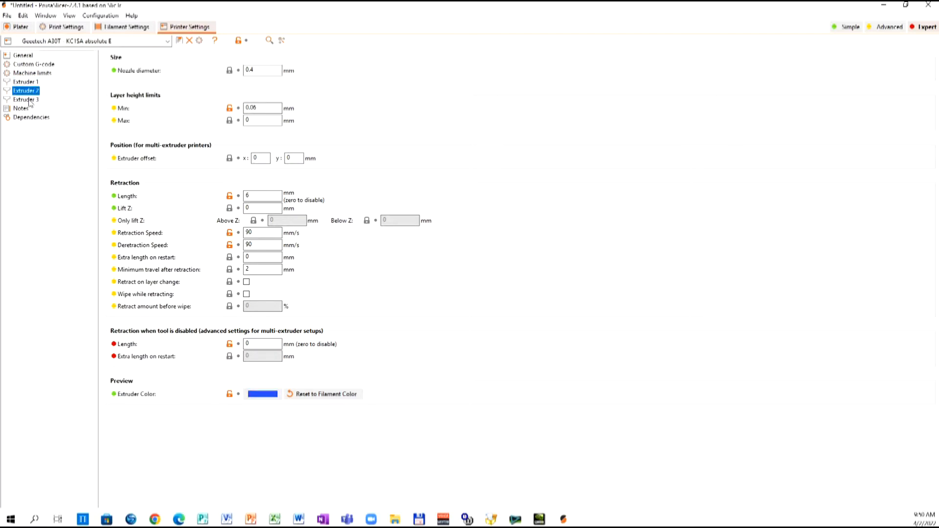
pyautogui.click(26, 100)
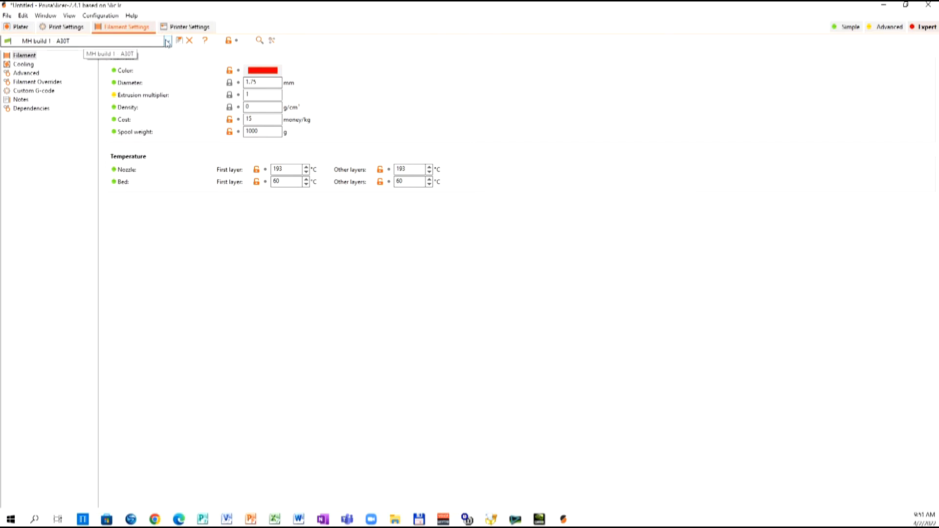
pyautogui.click(167, 41)
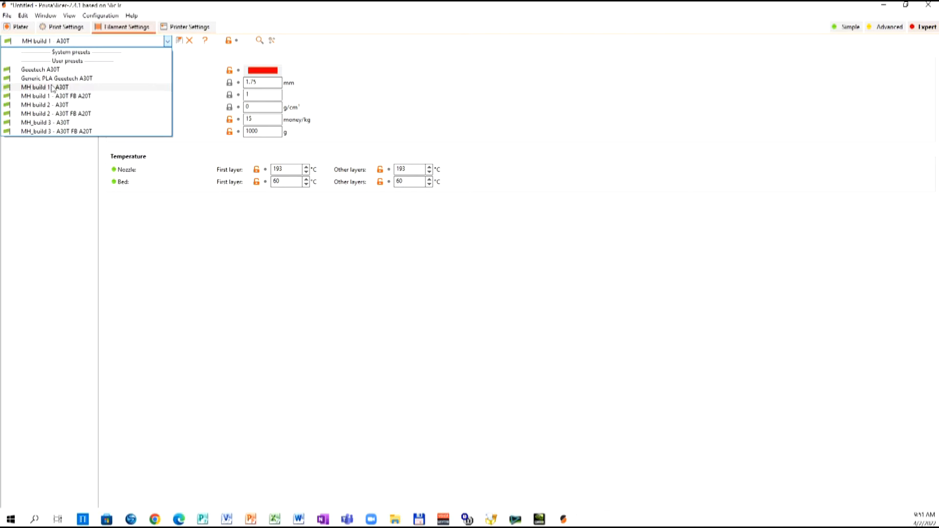
pyautogui.moveTo(45, 105)
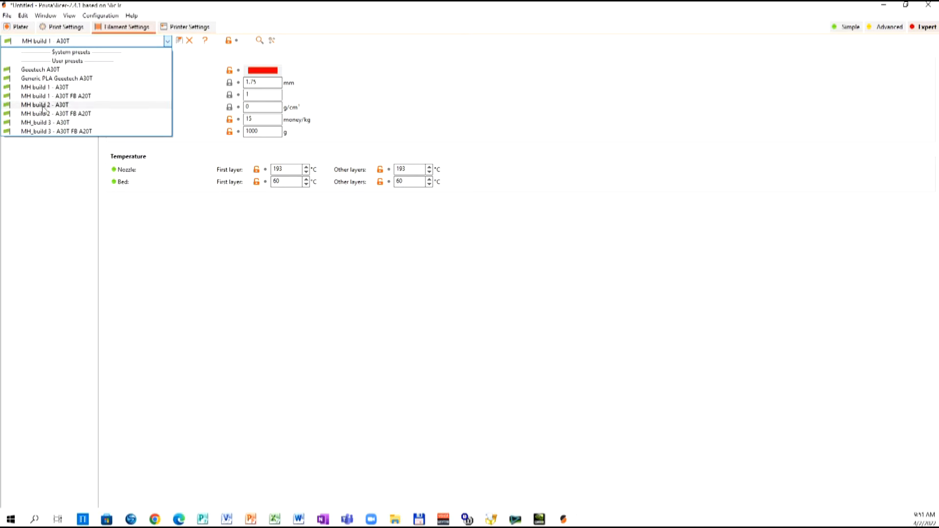
pyautogui.moveTo(60, 127)
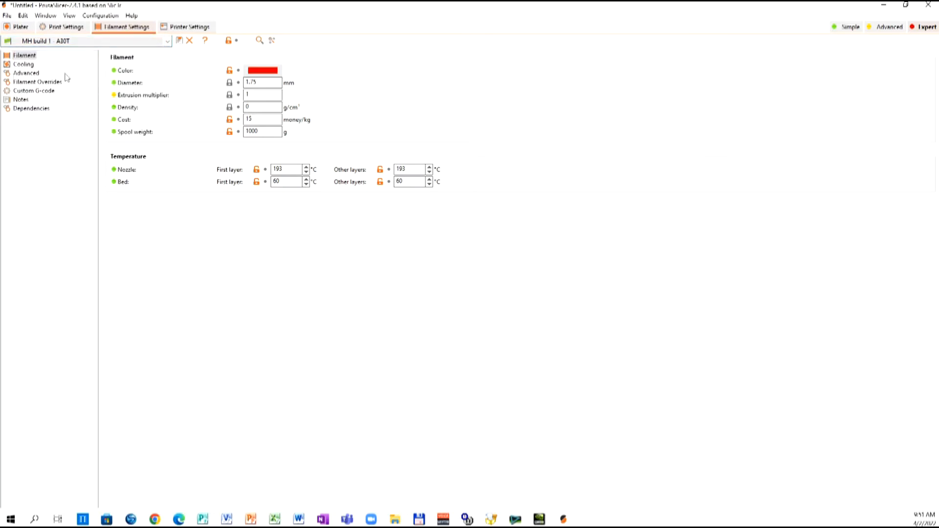
pyautogui.moveTo(262, 82)
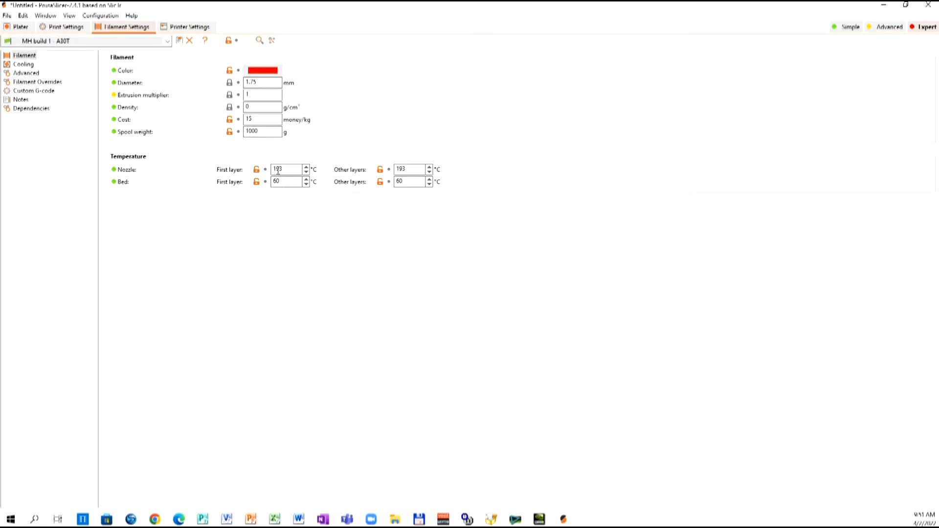
pyautogui.moveTo(256, 169)
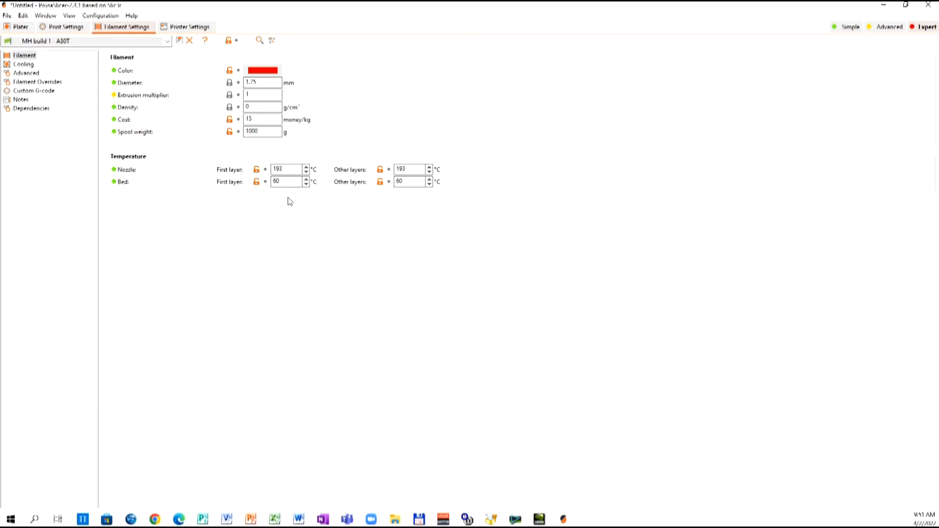
pyautogui.moveTo(60, 67)
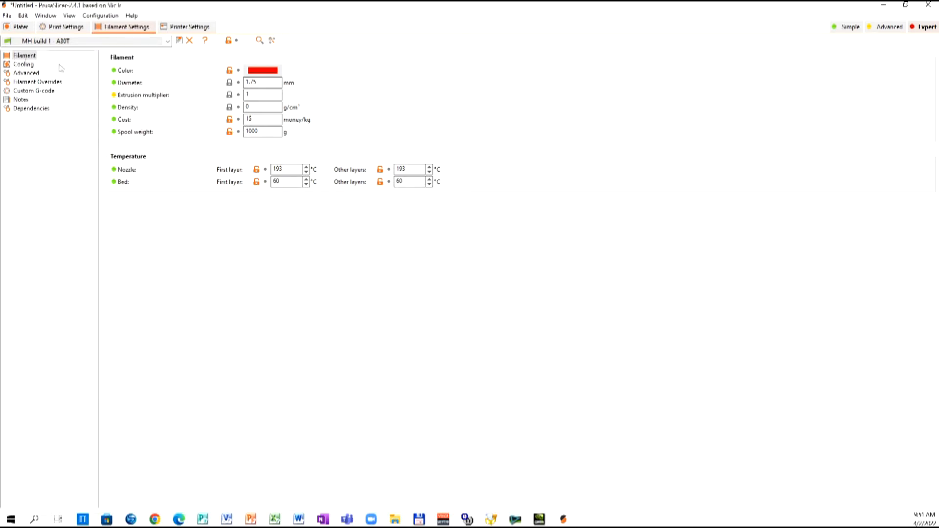
# Step through the MH build 2 and MH_build 3 filament presets, ending on the Geeetech A30T profile with a 214 °C nozzle
pyautogui.click(167, 41)
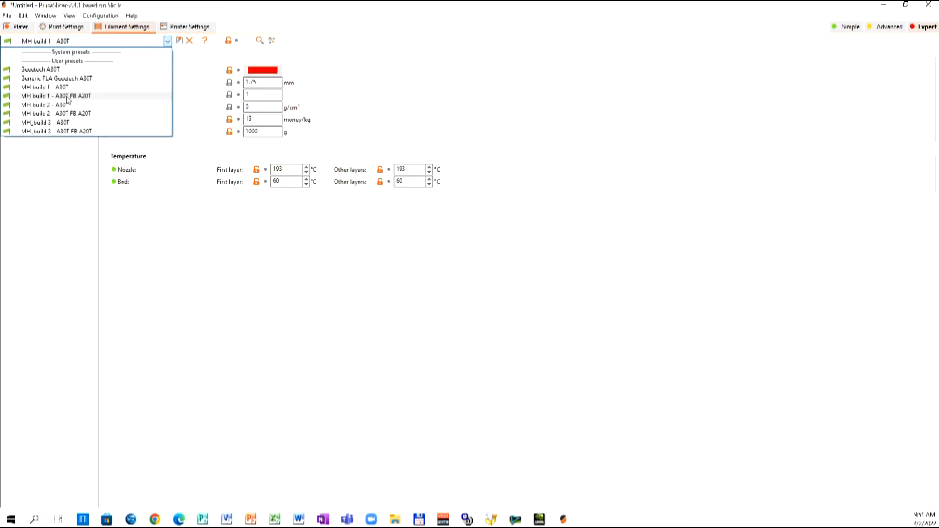
pyautogui.click(44, 104)
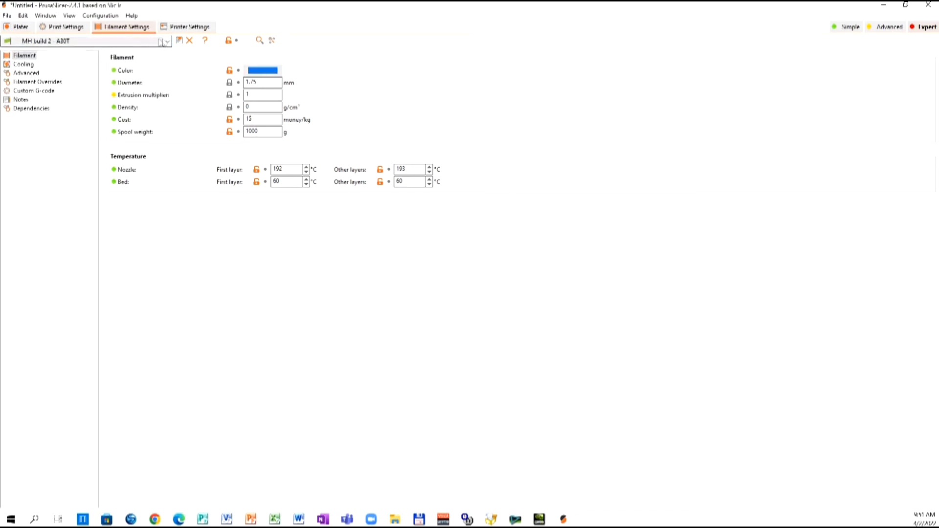
pyautogui.click(166, 41)
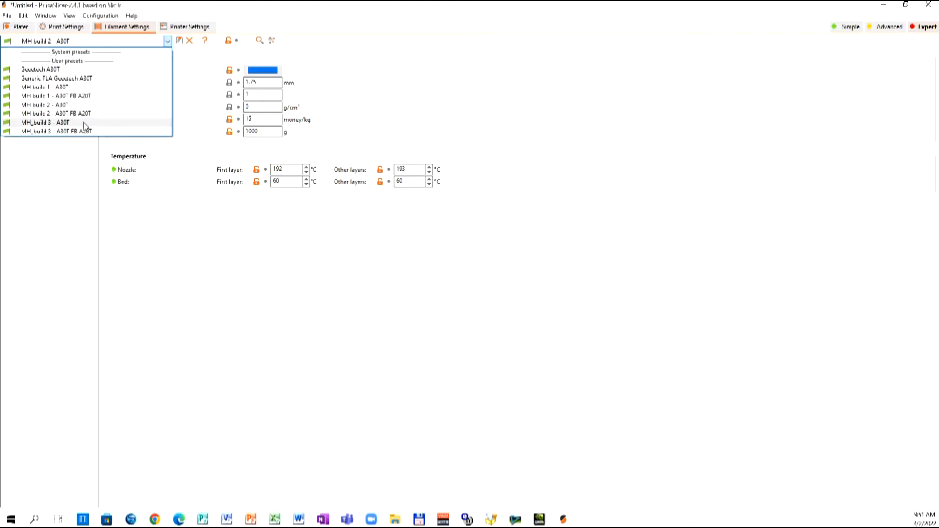
pyautogui.click(45, 122)
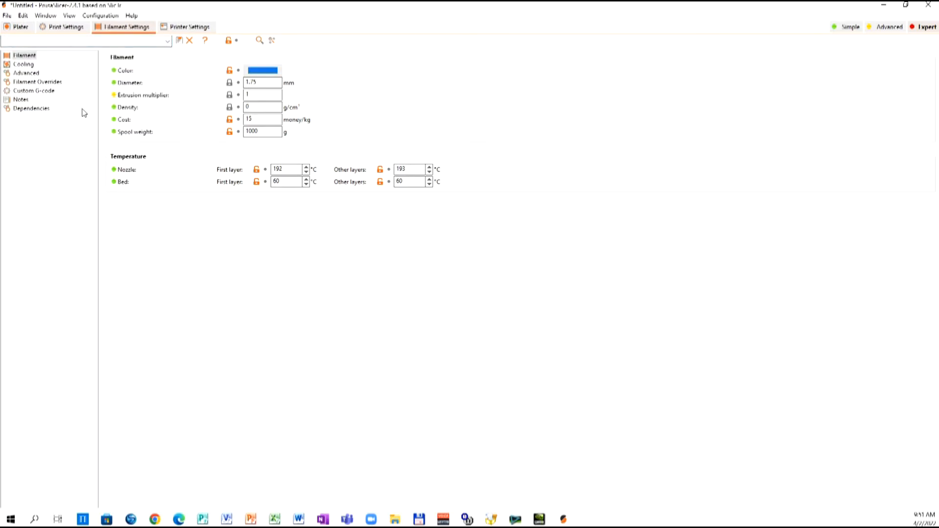
pyautogui.click(84, 41)
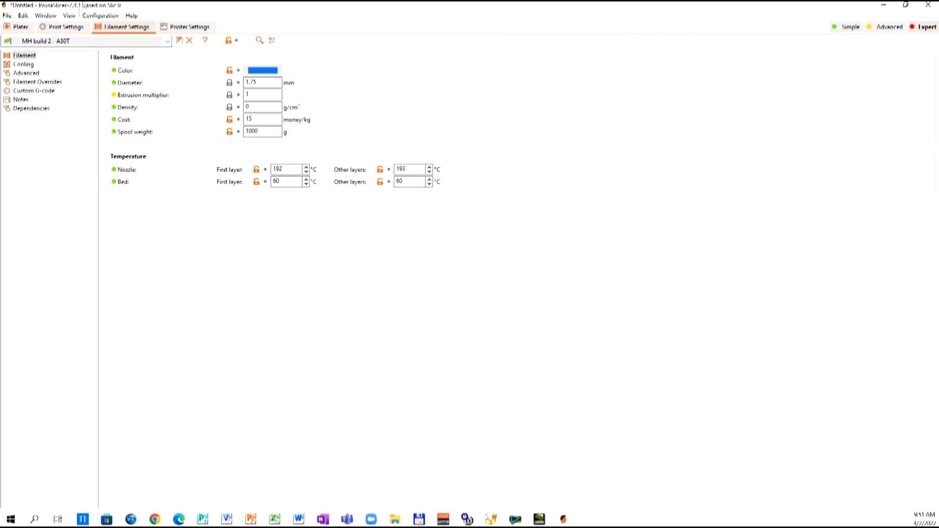
pyautogui.moveTo(168, 41)
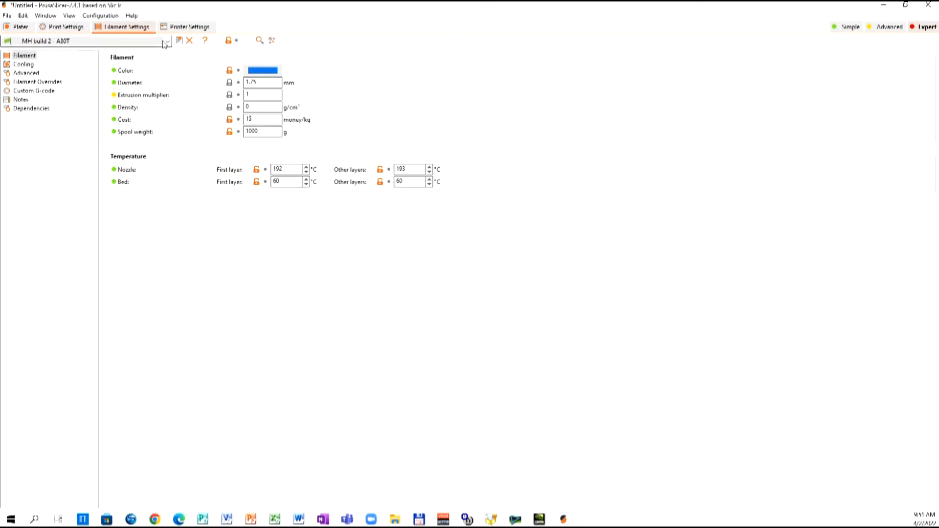
pyautogui.click(84, 41)
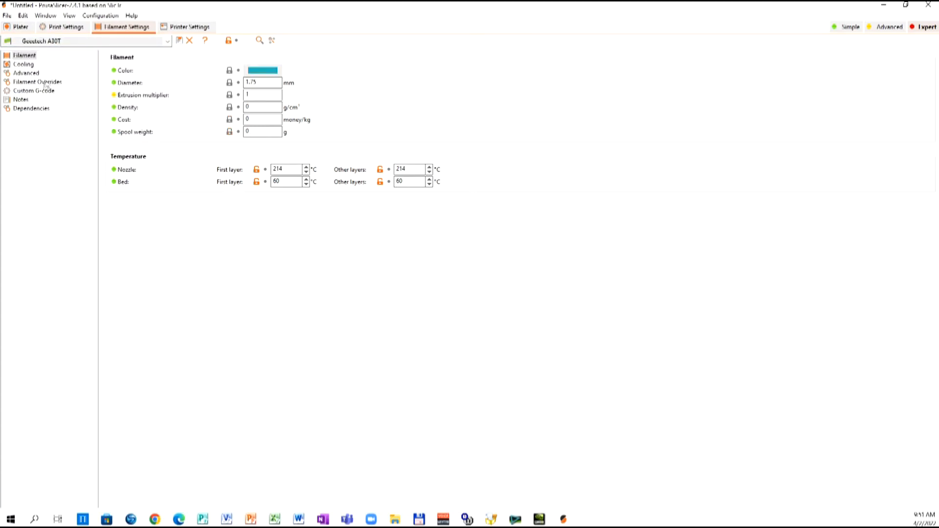
# View the filament overrides and custom G-code pages, then show the print settings' layers and perimeters
pyautogui.click(38, 82)
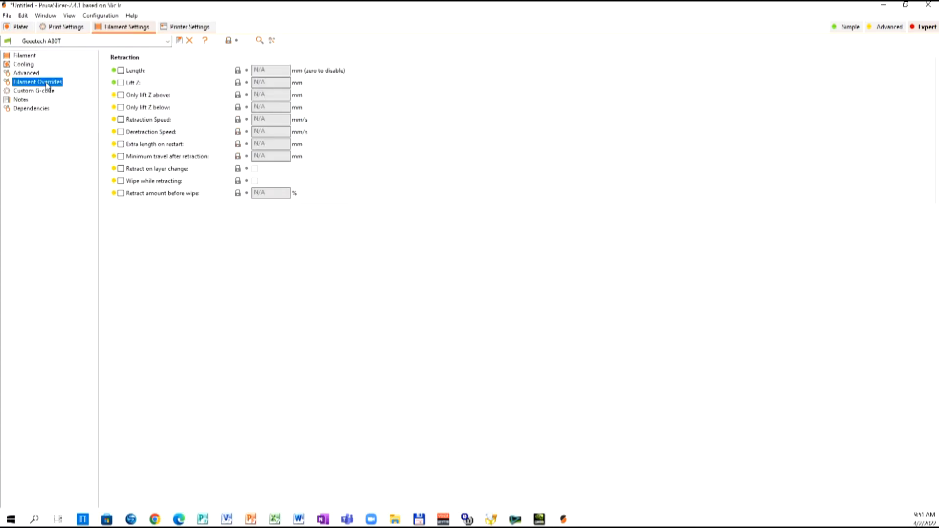
pyautogui.click(34, 90)
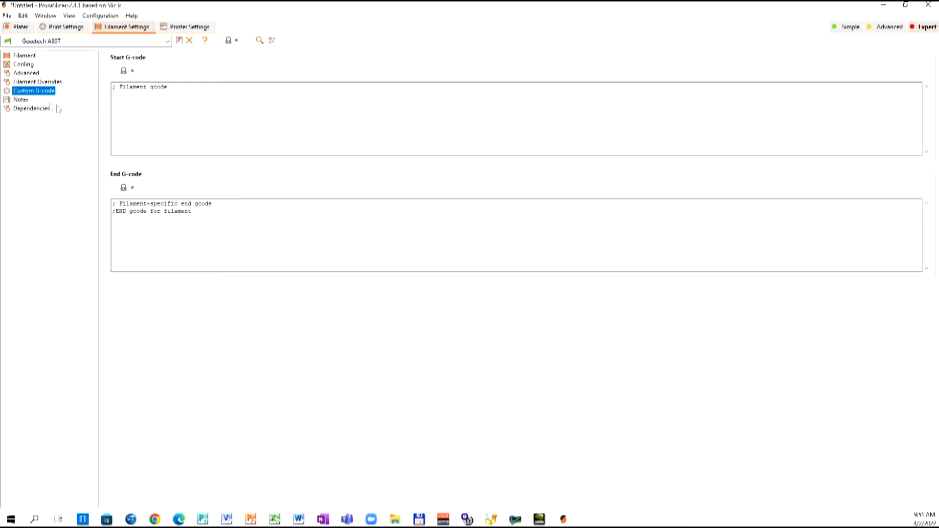
pyautogui.click(66, 27)
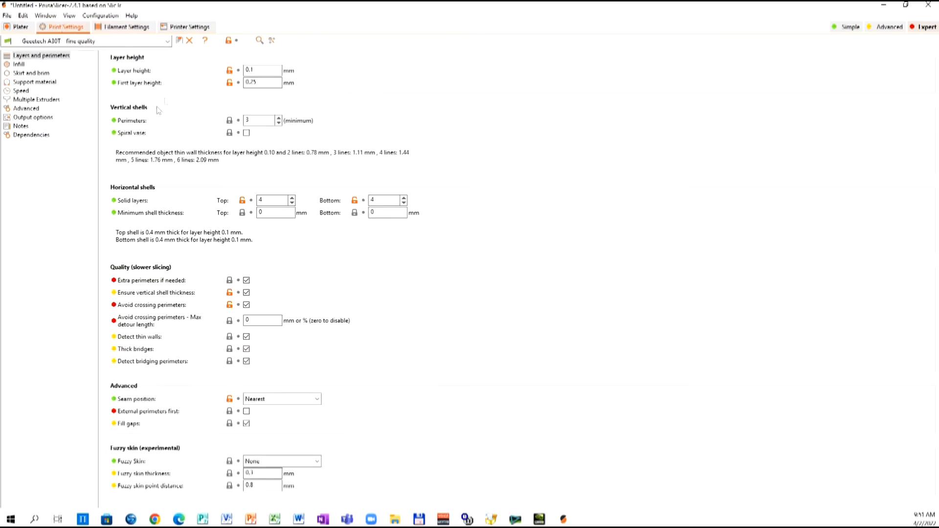
pyautogui.moveTo(166, 137)
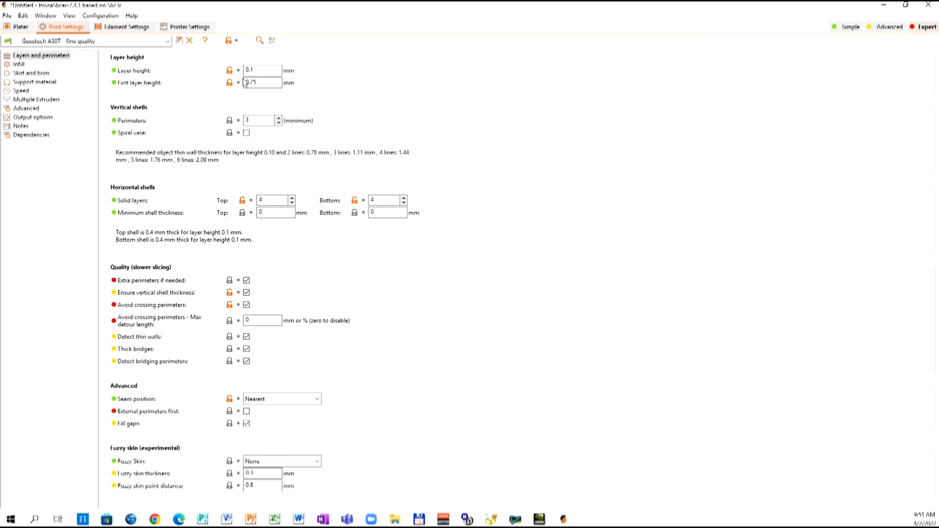
pyautogui.moveTo(260, 71)
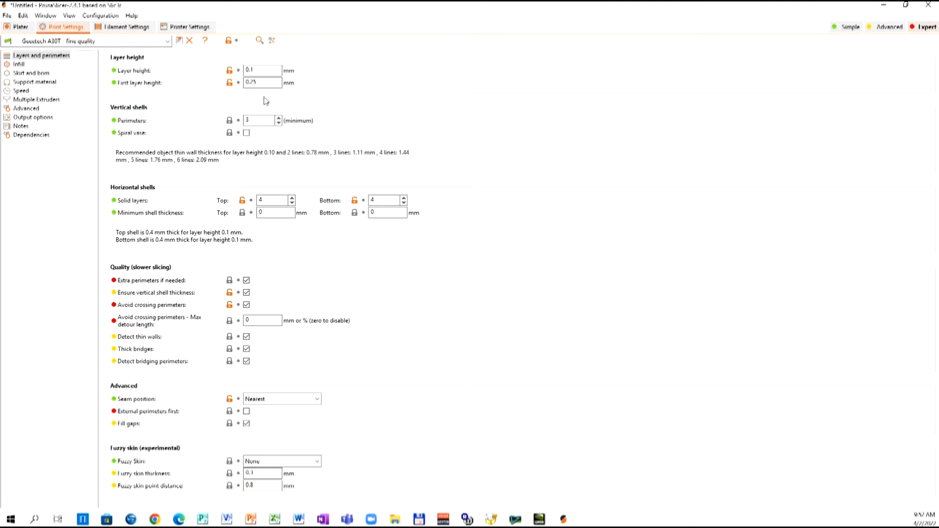
pyautogui.moveTo(270, 94)
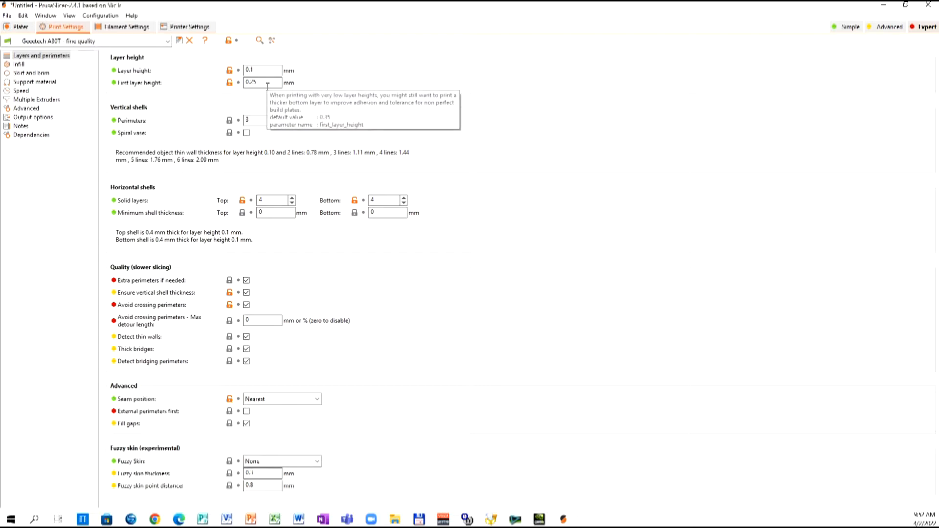
pyautogui.moveTo(283, 145)
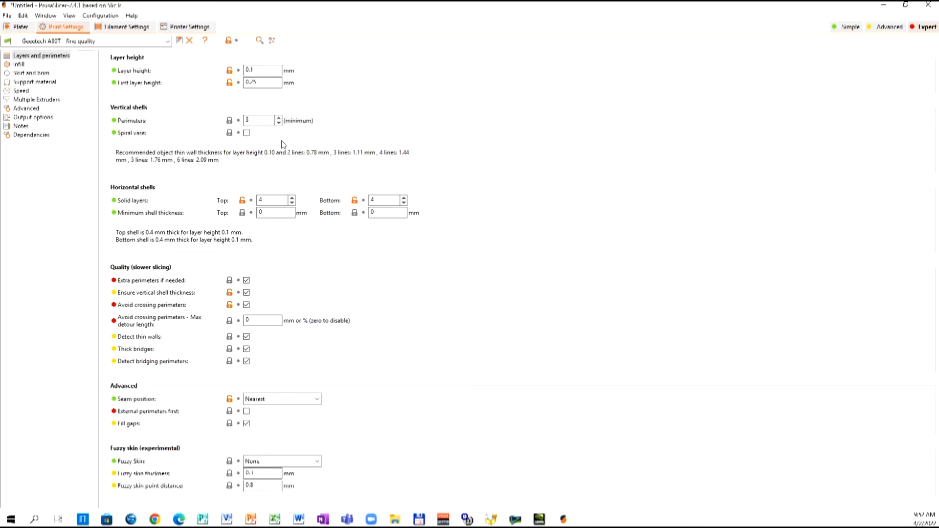
pyautogui.moveTo(248, 143)
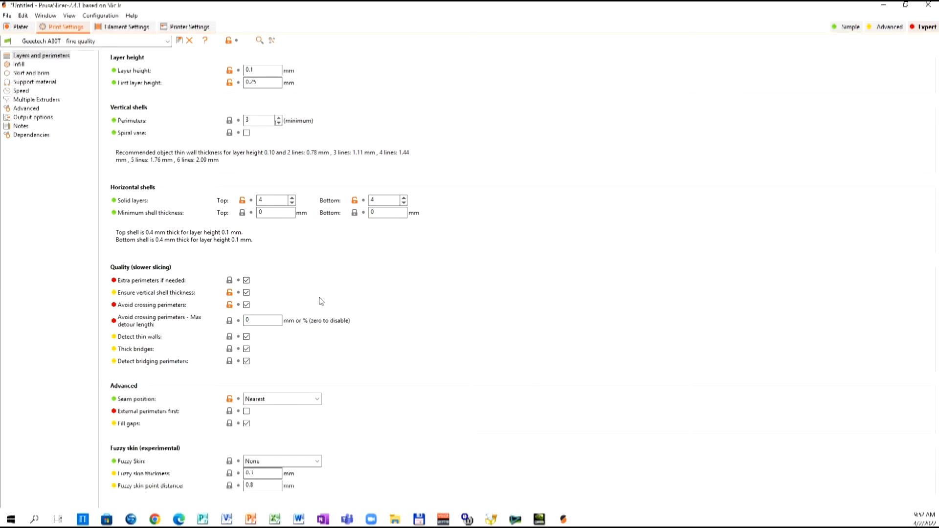
pyautogui.moveTo(390, 317)
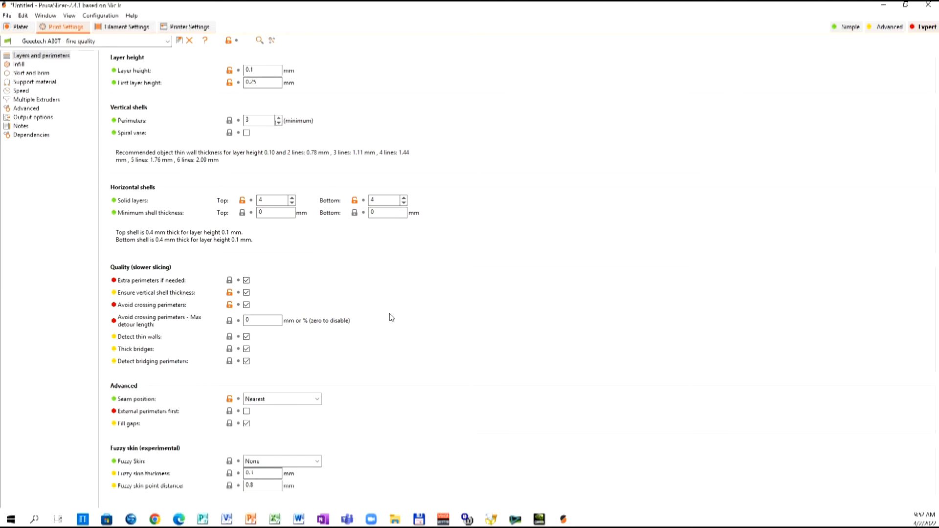
pyautogui.moveTo(369, 367)
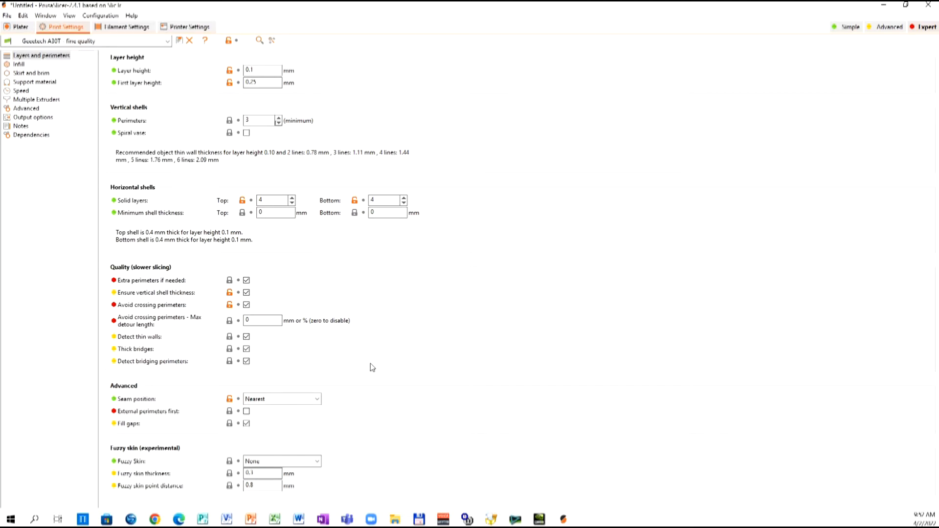
pyautogui.moveTo(400, 447)
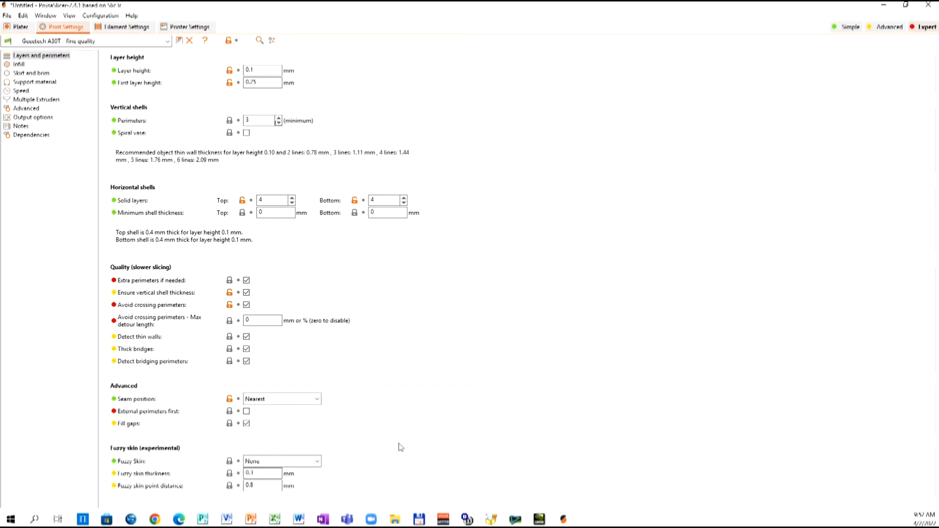
pyautogui.moveTo(400, 446)
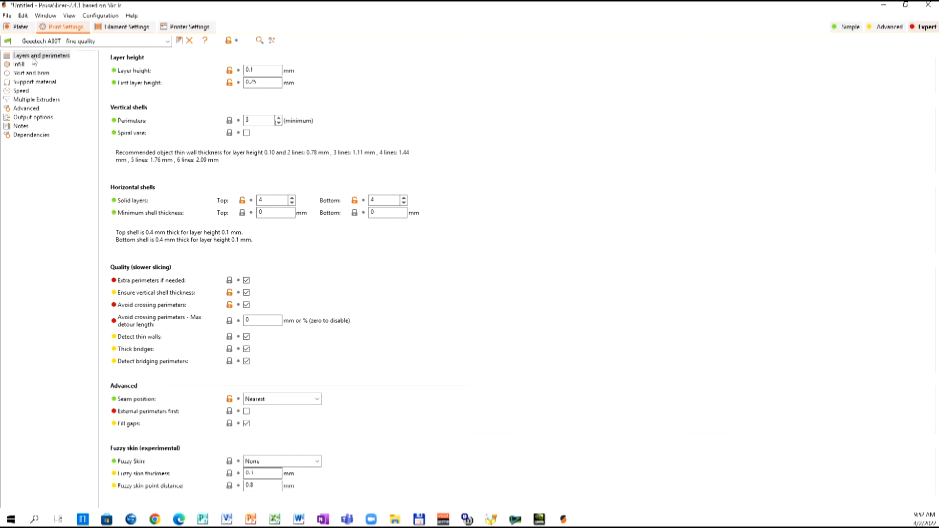
pyautogui.click(19, 64)
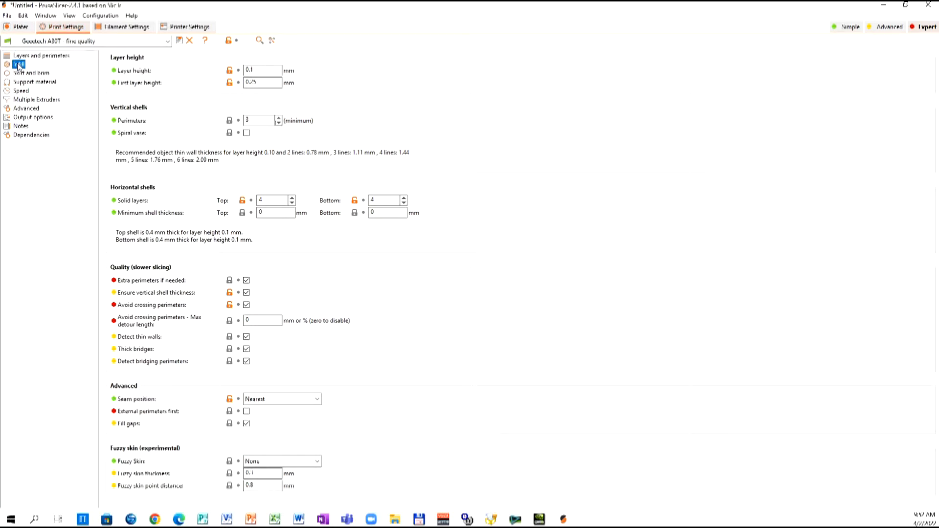
# Show the infill settings (20% Rectilinear) and move on to the skirt and brim page
pyautogui.click(19, 65)
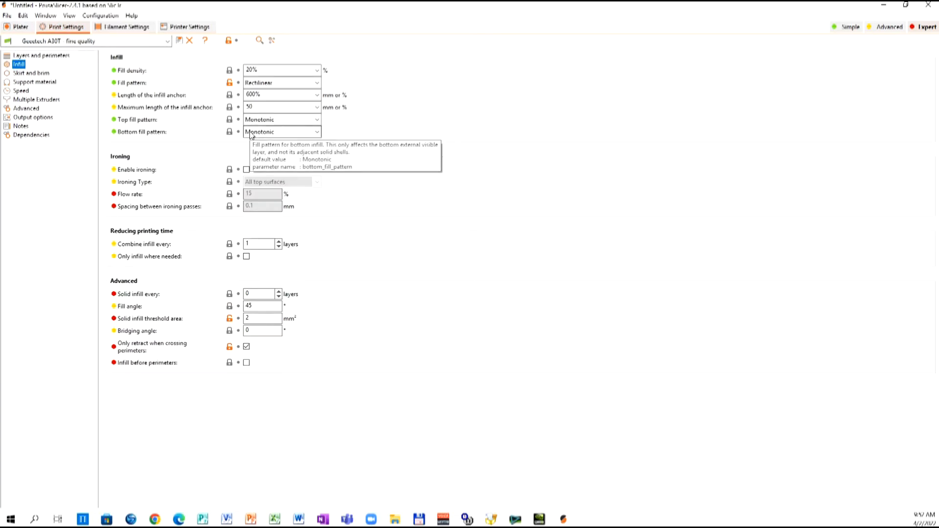
pyautogui.moveTo(306, 143)
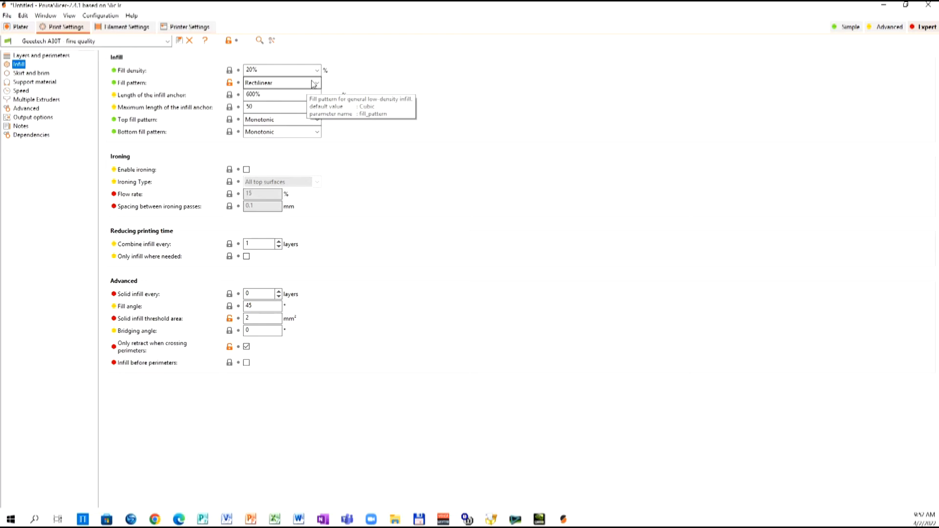
pyautogui.moveTo(319, 144)
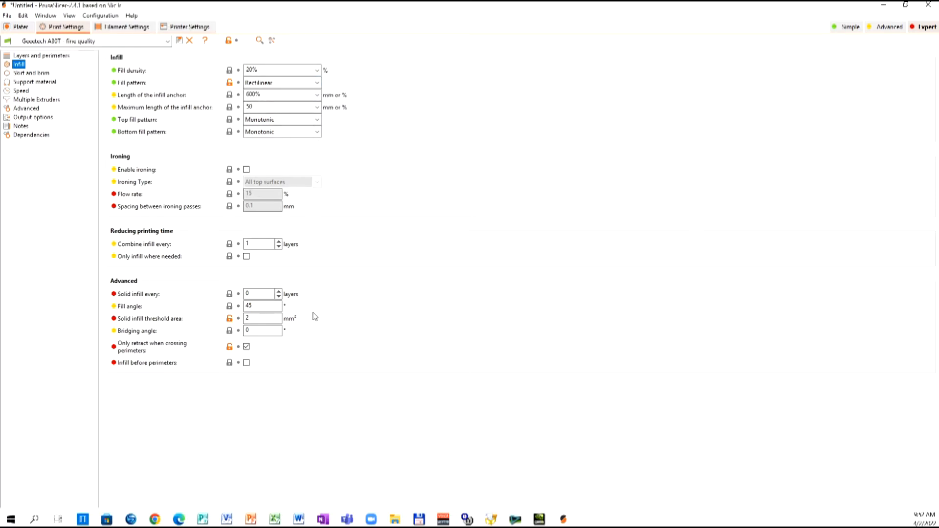
pyautogui.moveTo(105, 113)
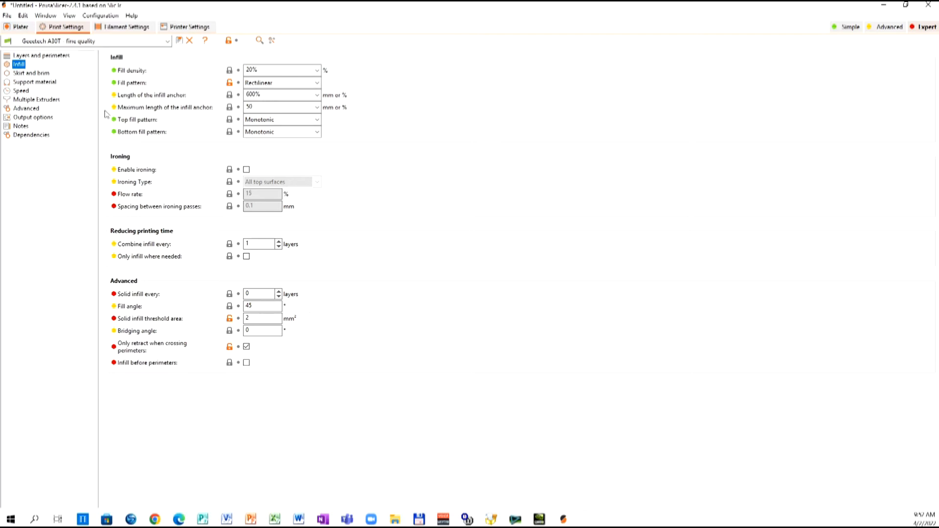
pyautogui.click(31, 73)
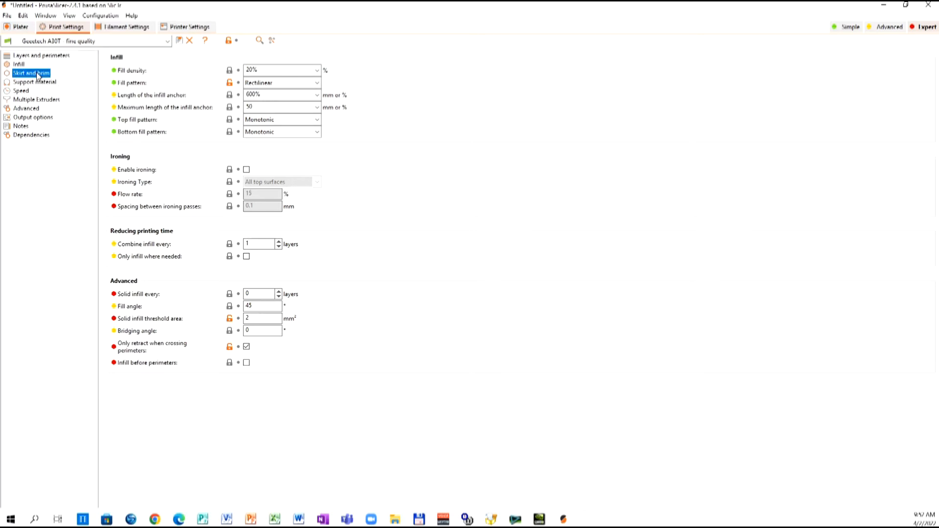
# Show the support material settings with support generation off, then move to the speed page
pyautogui.click(31, 73)
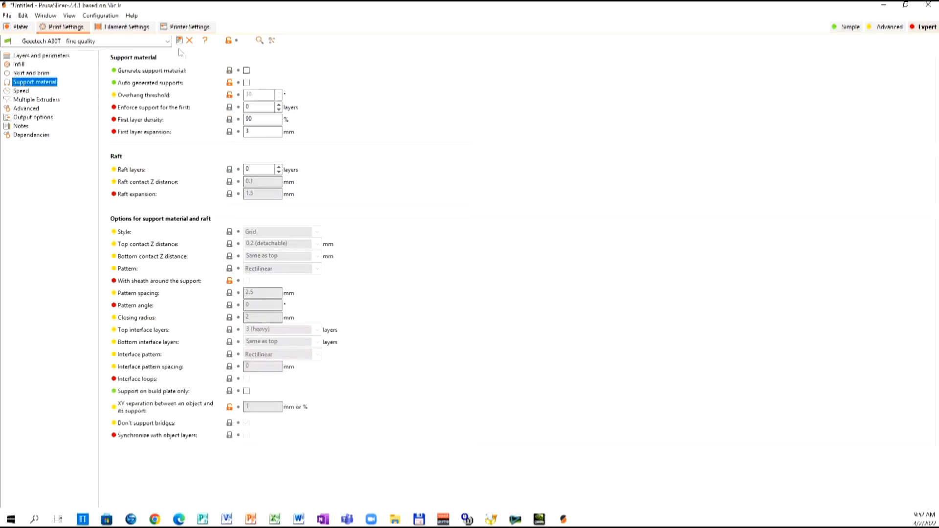
pyautogui.moveTo(238, 95)
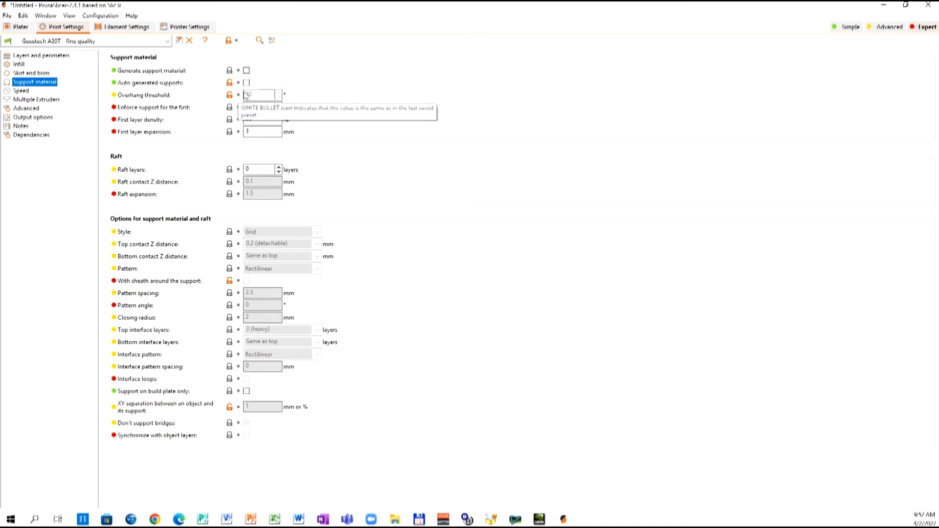
pyautogui.click(20, 90)
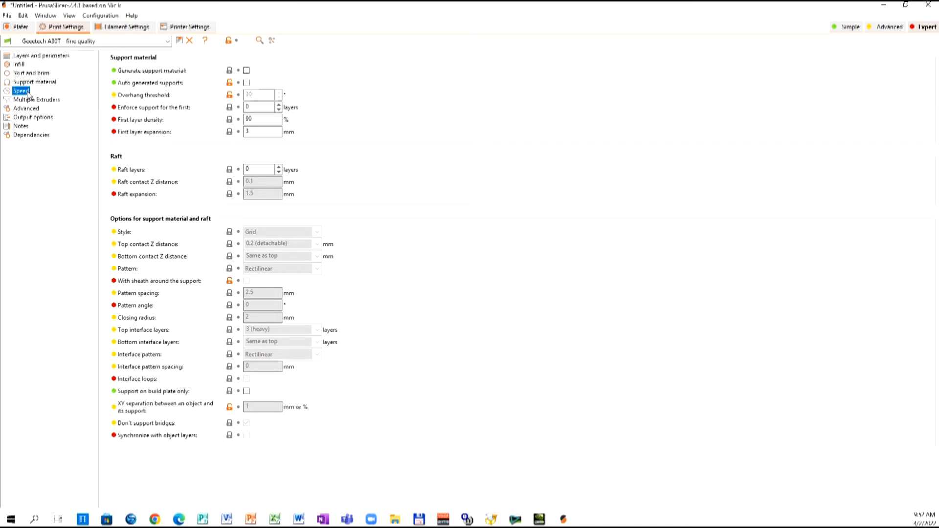
# Review the speed settings (70 mm/s perimeters, 100 mm/s travel) and show the multiple extruders page
pyautogui.click(20, 90)
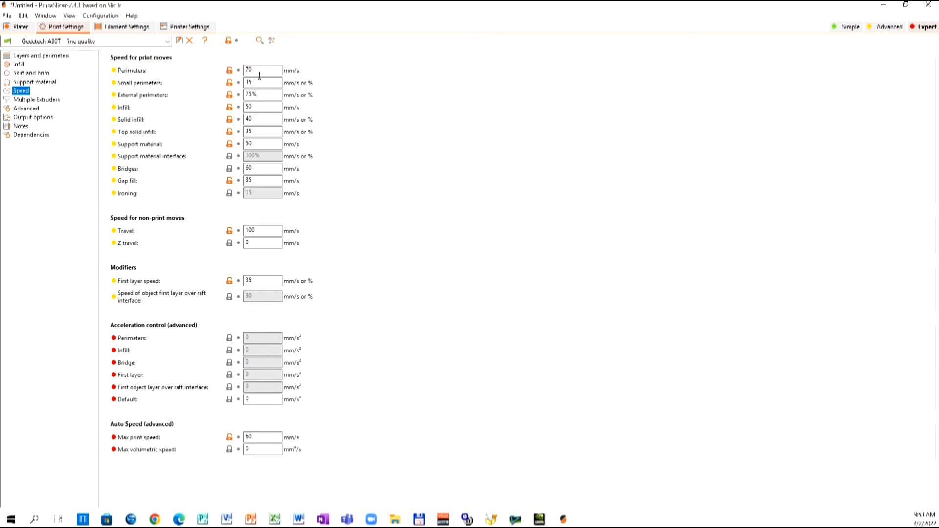
pyautogui.moveTo(357, 194)
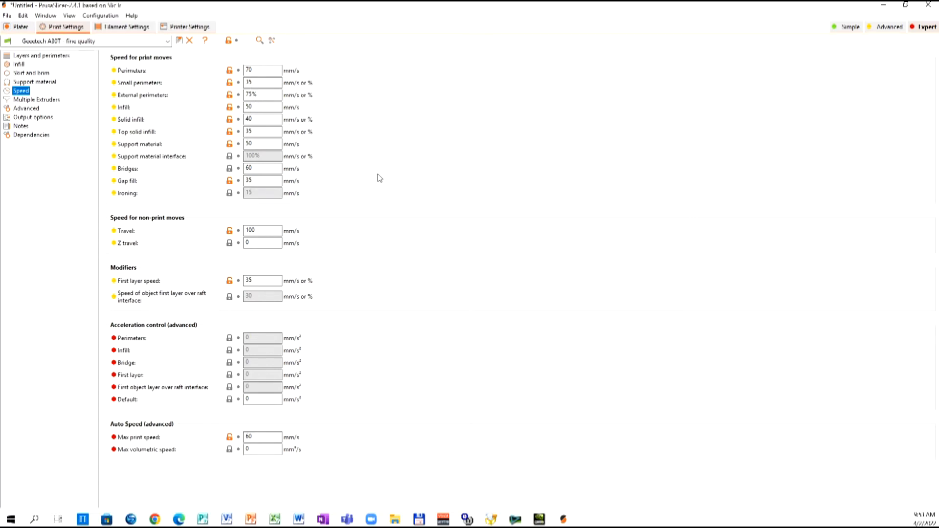
pyautogui.moveTo(49, 120)
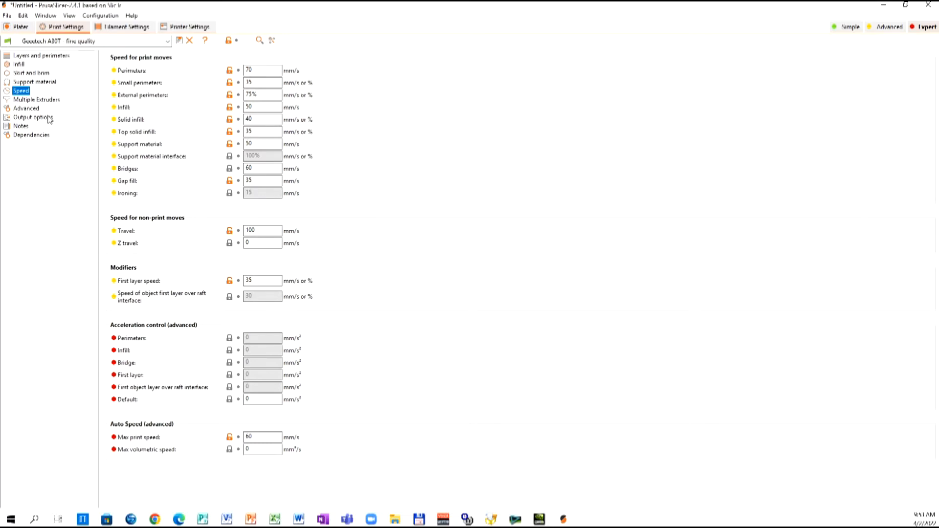
pyautogui.click(37, 99)
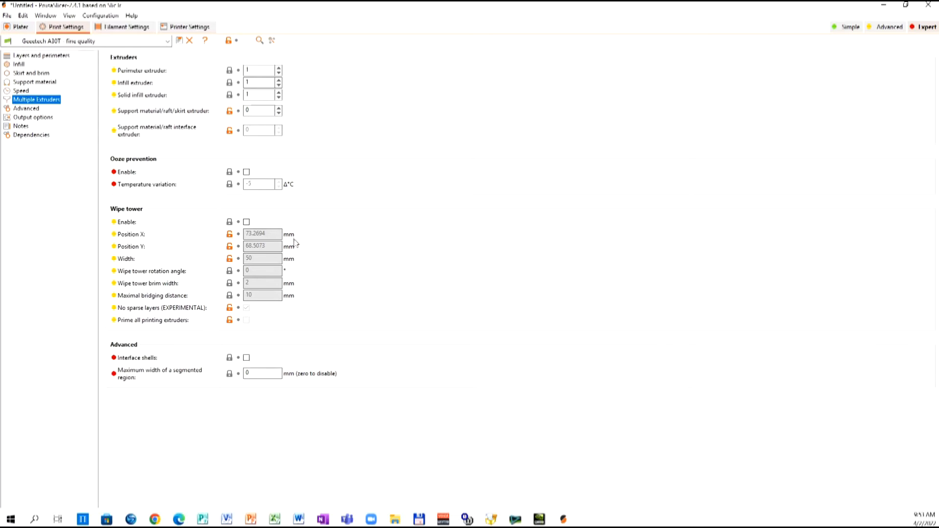
pyautogui.moveTo(164, 212)
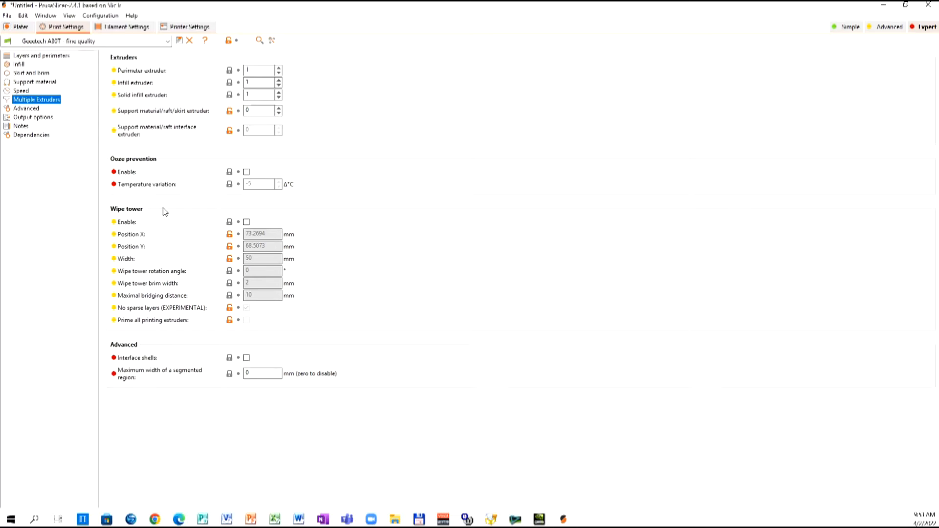
pyautogui.moveTo(168, 202)
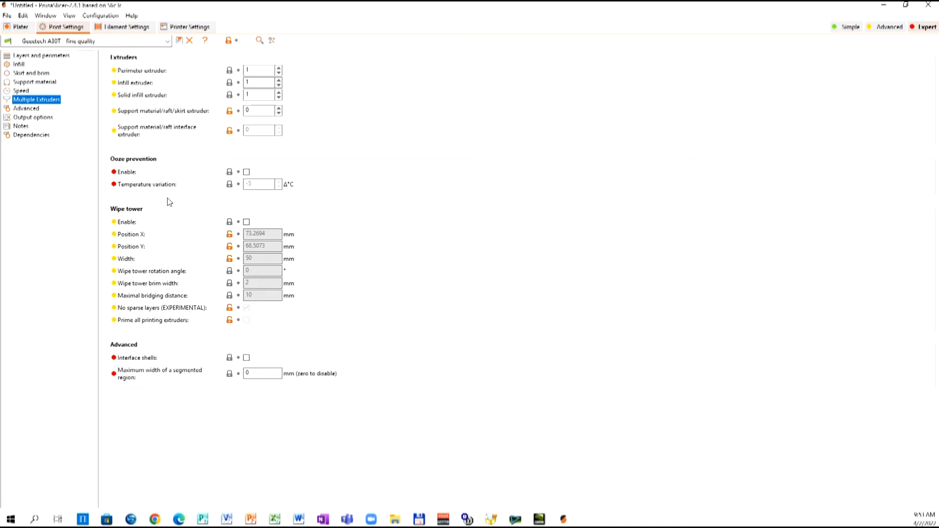
pyautogui.moveTo(174, 207)
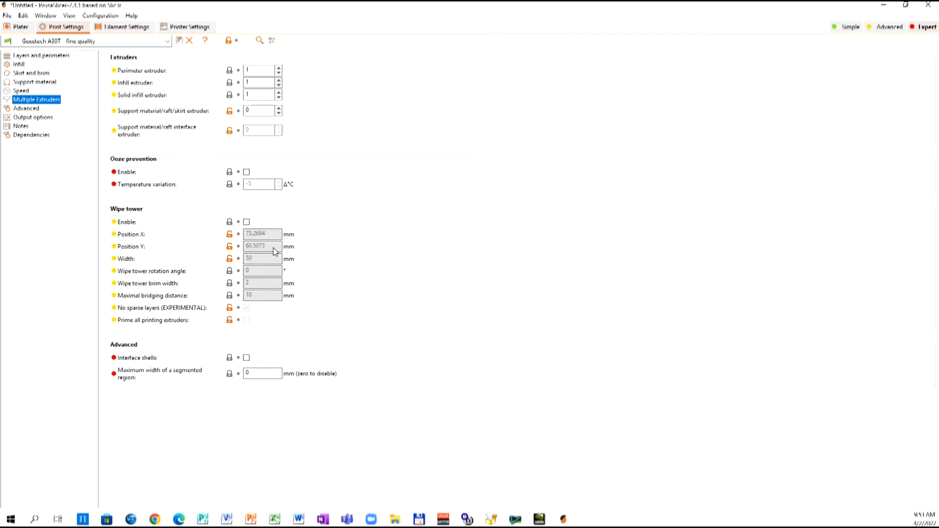
pyautogui.moveTo(276, 251)
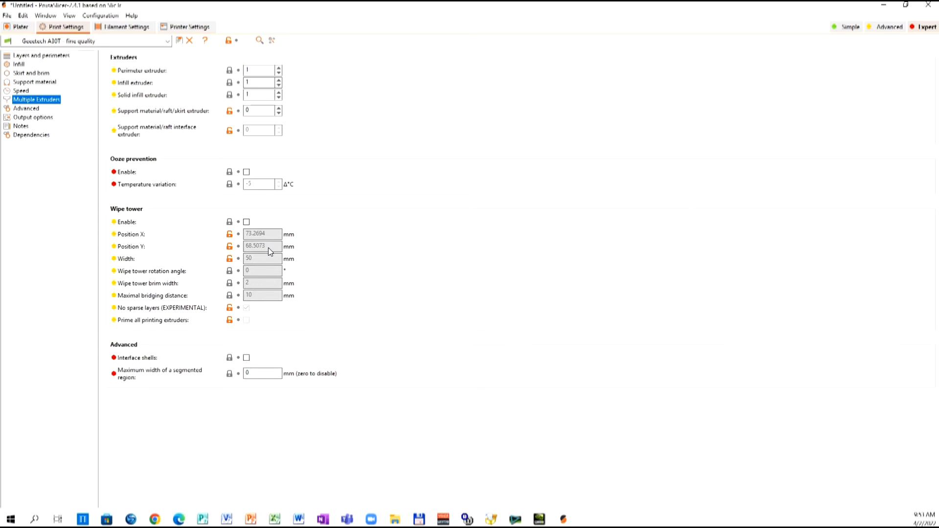
pyautogui.moveTo(31, 111)
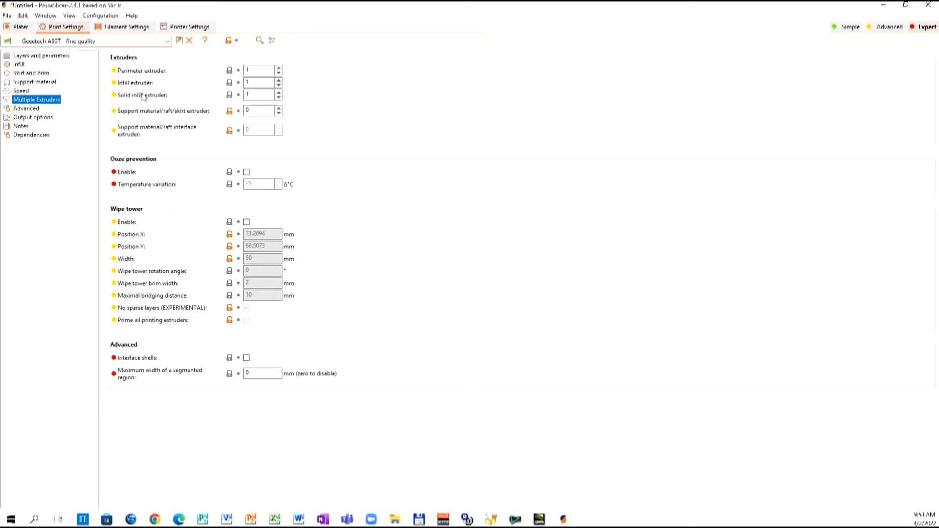
# List the saved Geeetech A30T print presets over the multiple-extruder settings
pyautogui.click(167, 41)
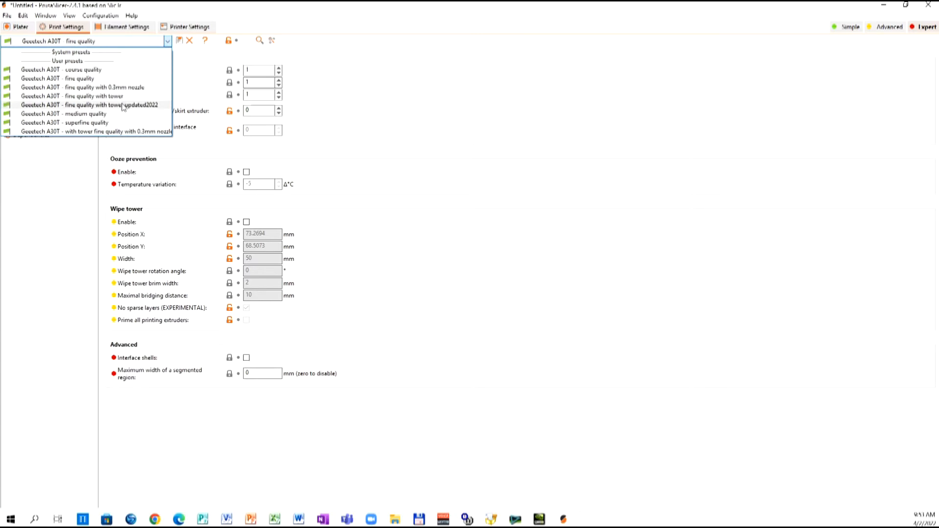
pyautogui.click(90, 105)
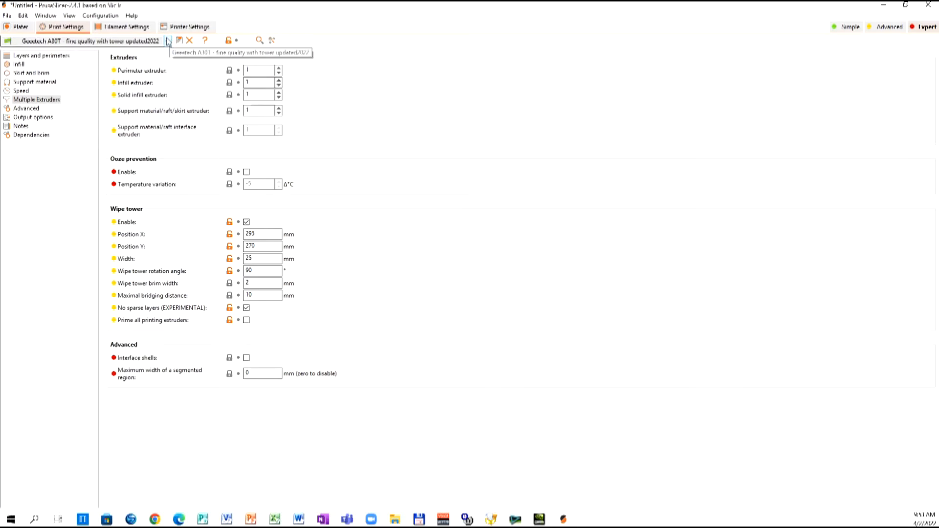
pyautogui.click(167, 40)
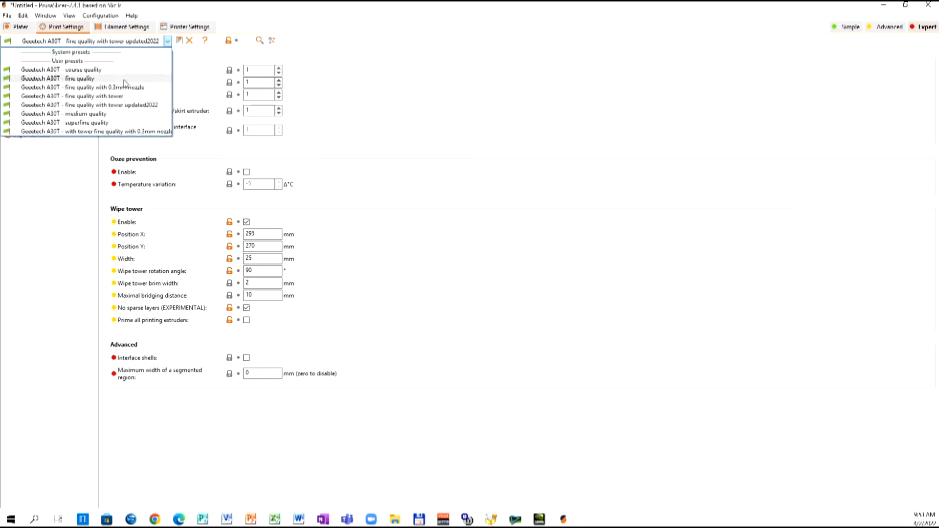
pyautogui.click(58, 78)
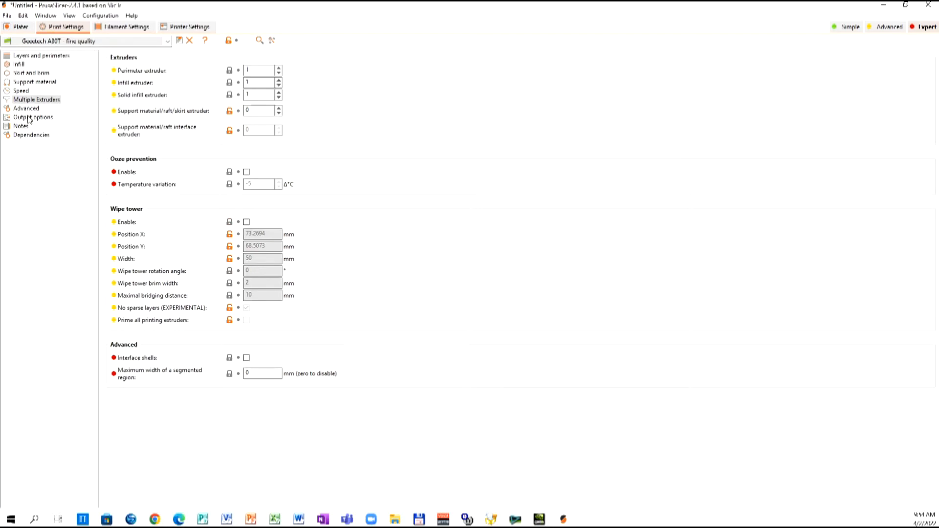
# Review the advanced extrusion width settings and show the output options with the default filename format
pyautogui.click(25, 109)
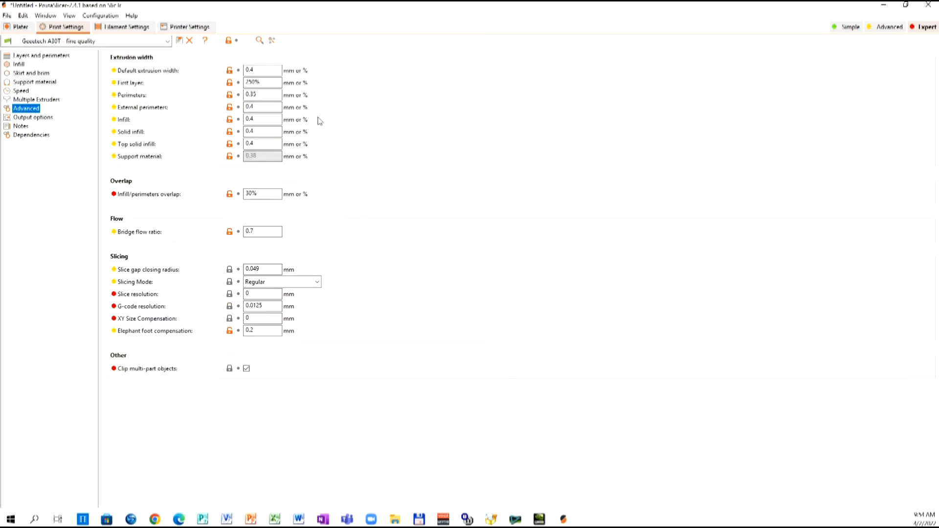
pyautogui.moveTo(250, 164)
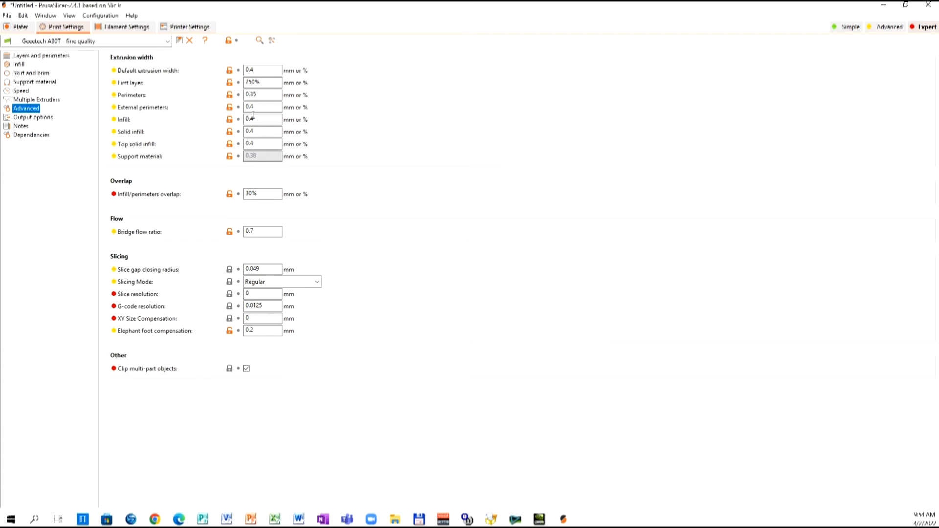
pyautogui.moveTo(244, 138)
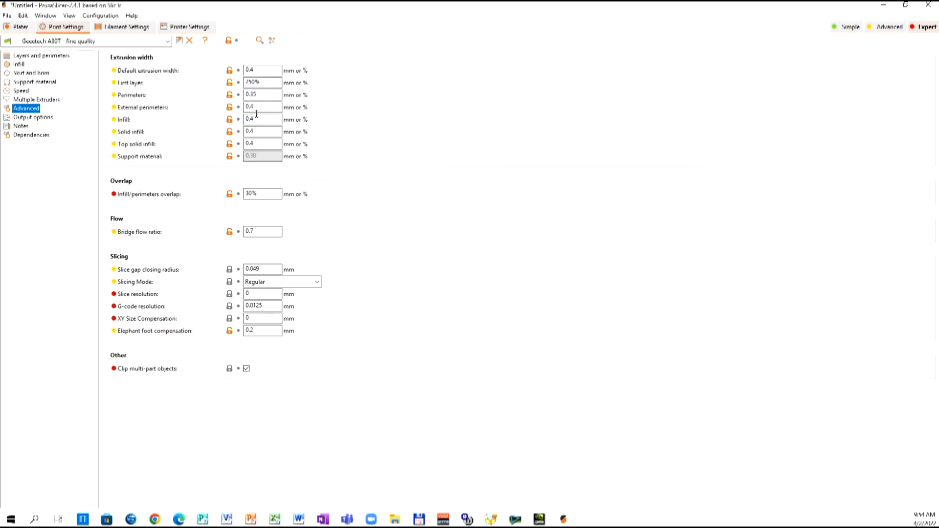
pyautogui.moveTo(260, 95)
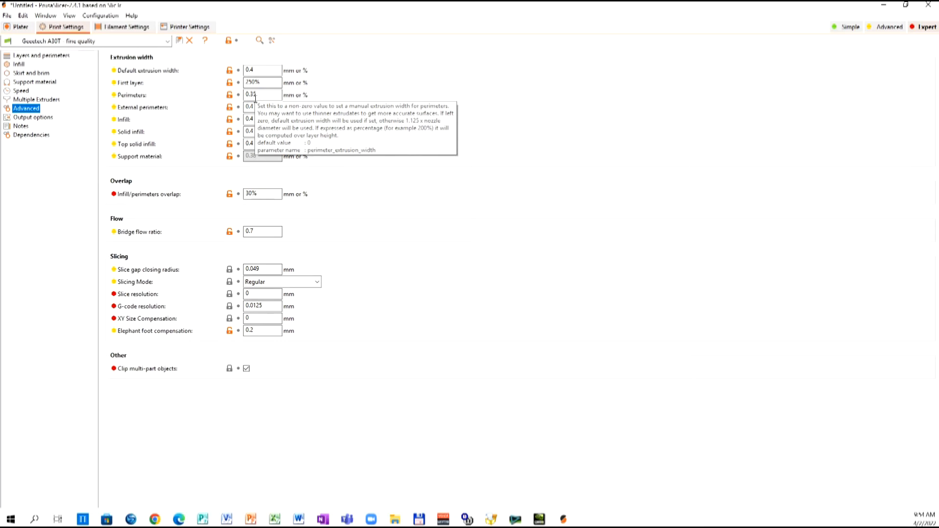
pyautogui.moveTo(270, 110)
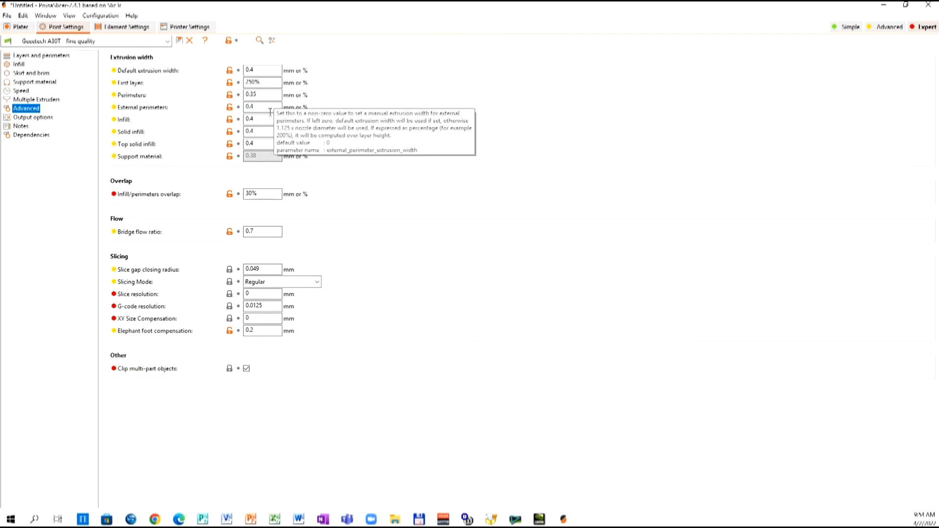
pyautogui.moveTo(260, 149)
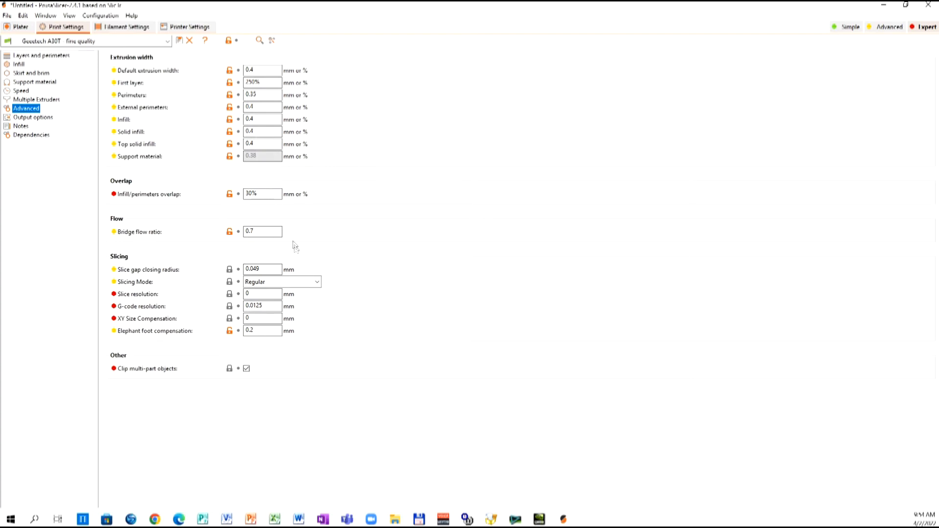
pyautogui.moveTo(36, 119)
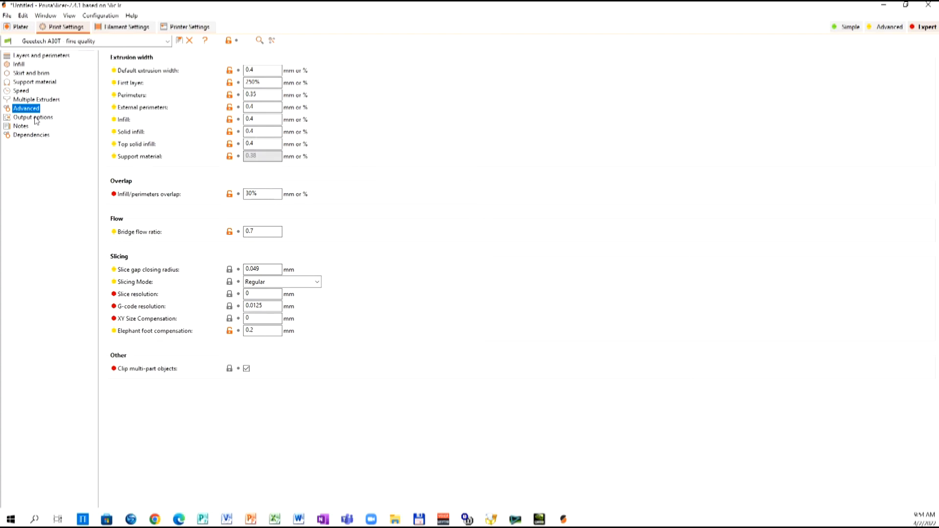
pyautogui.click(34, 116)
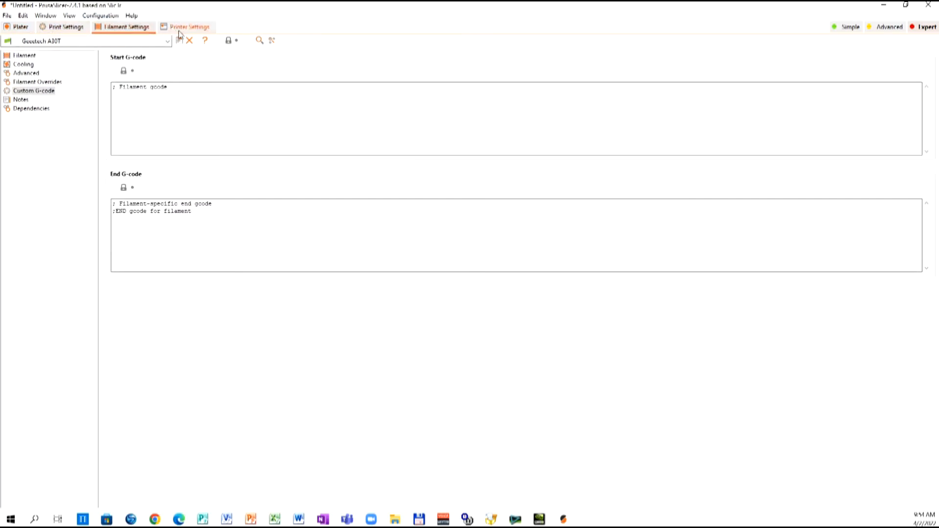
pyautogui.click(65, 26)
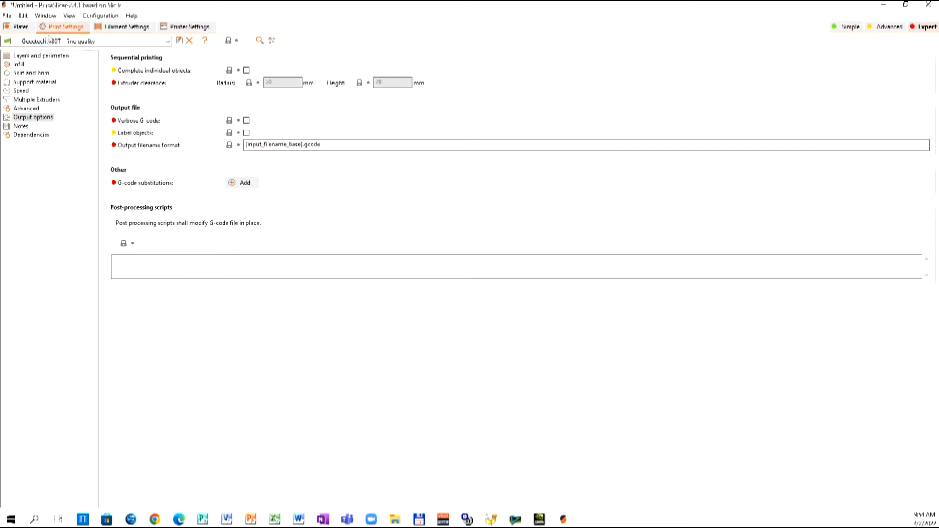
# Import the batterybox-Cover STL from the batterybox folder onto the Plater bed
pyautogui.click(21, 26)
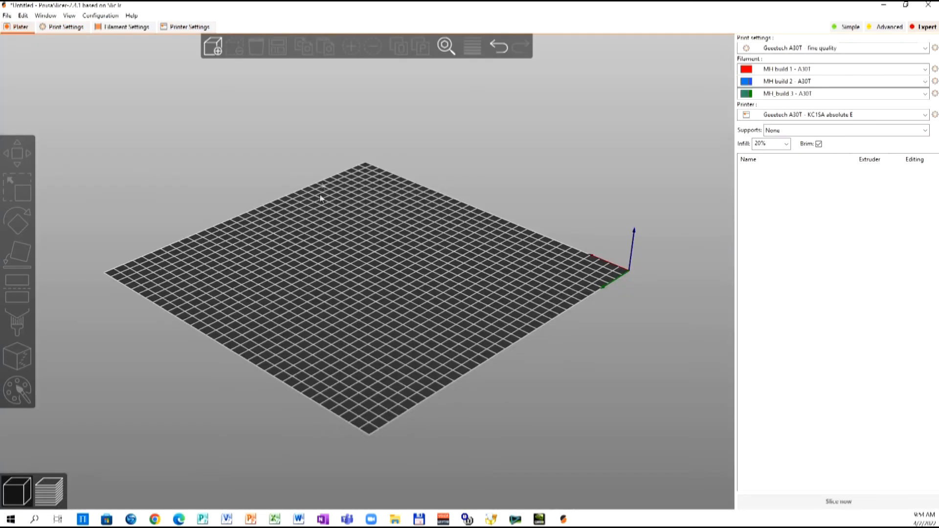
pyautogui.click(7, 14)
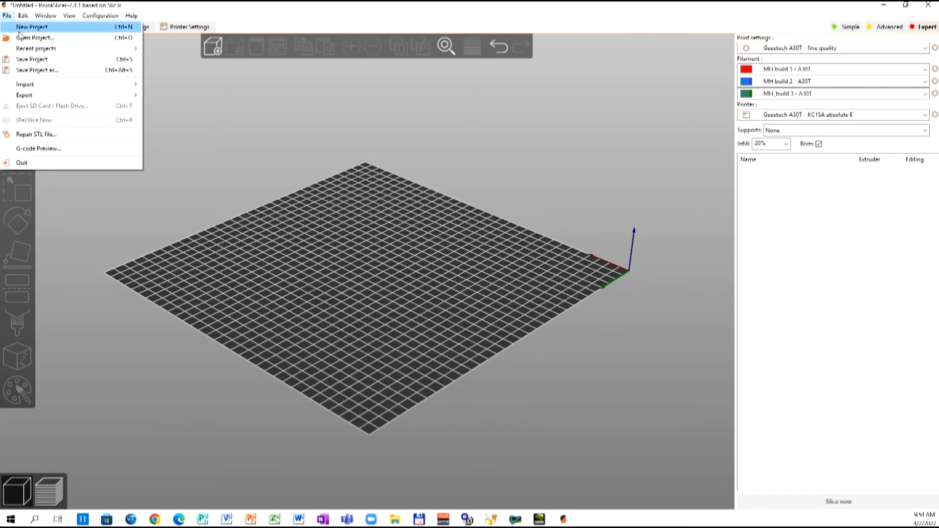
pyautogui.moveTo(32, 60)
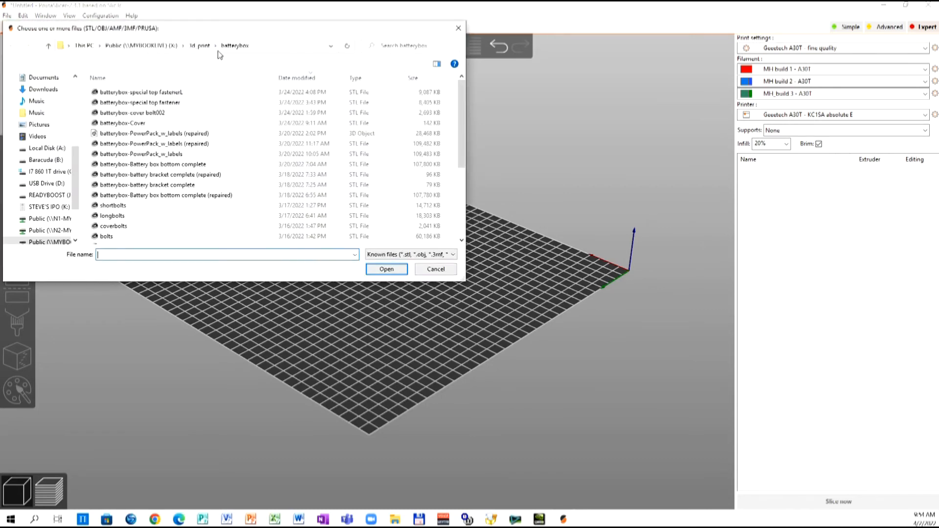
pyautogui.click(122, 123)
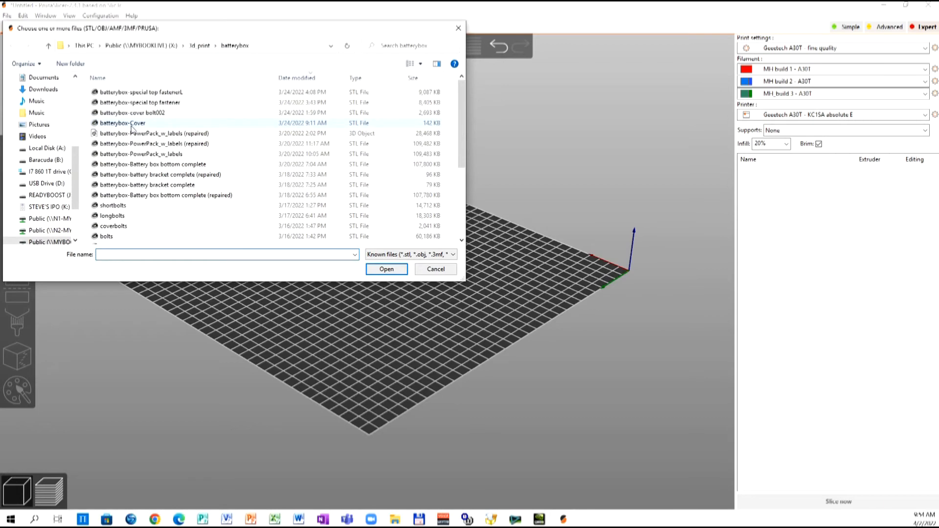
pyautogui.click(122, 124)
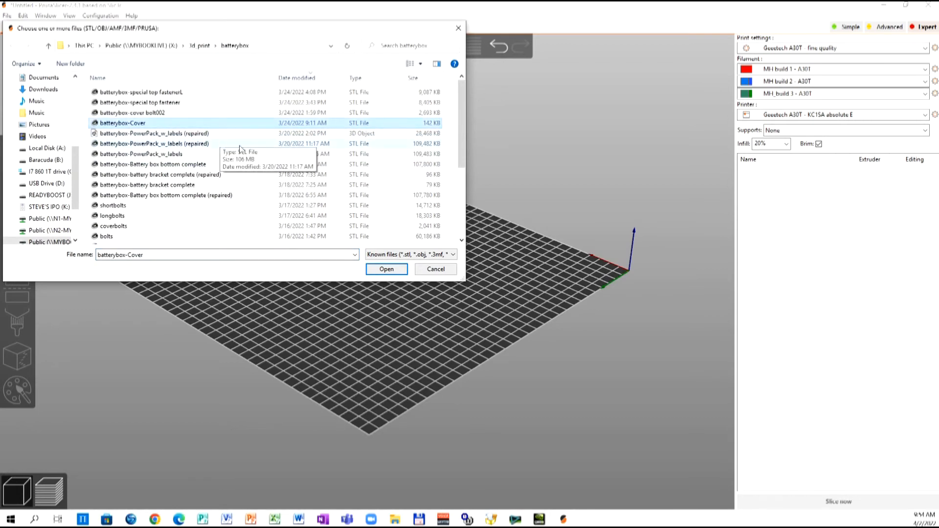
pyautogui.click(387, 269)
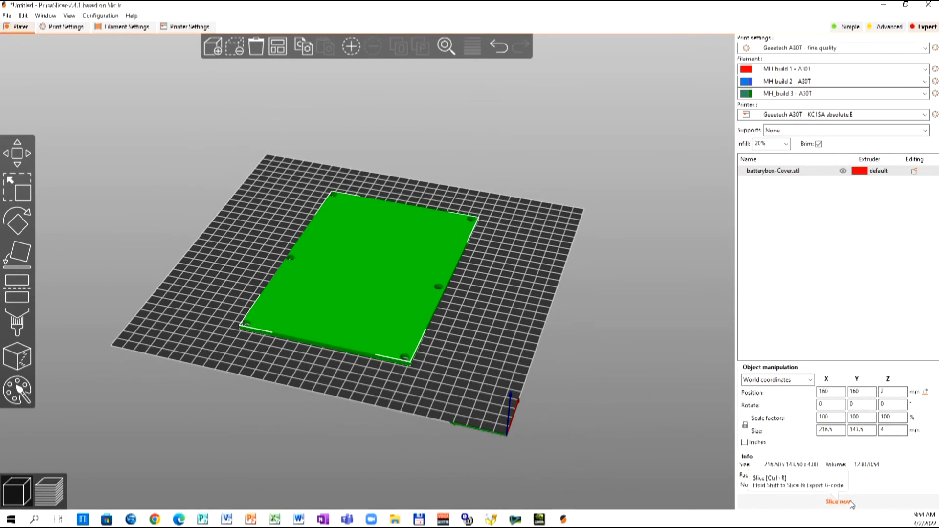
# Select the cover object and try assigning it to extruder 3
pyautogui.click(773, 170)
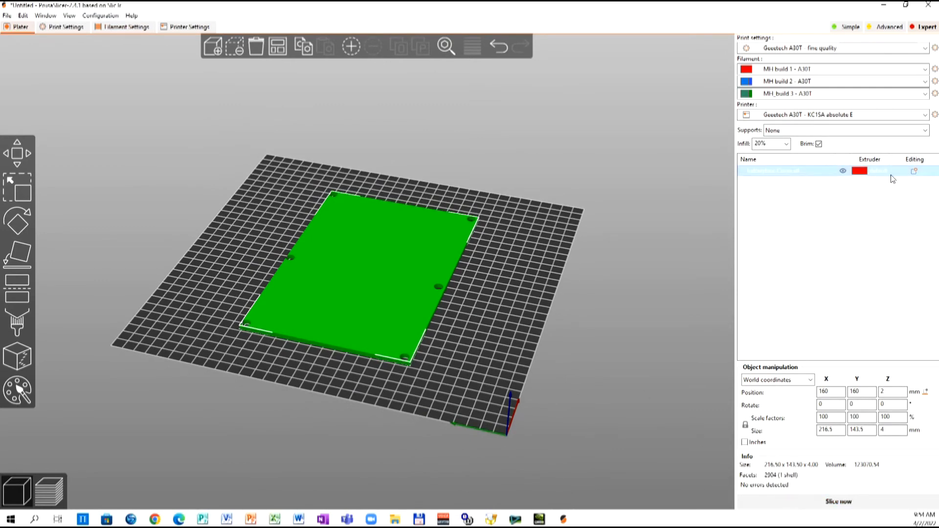
pyautogui.click(885, 171)
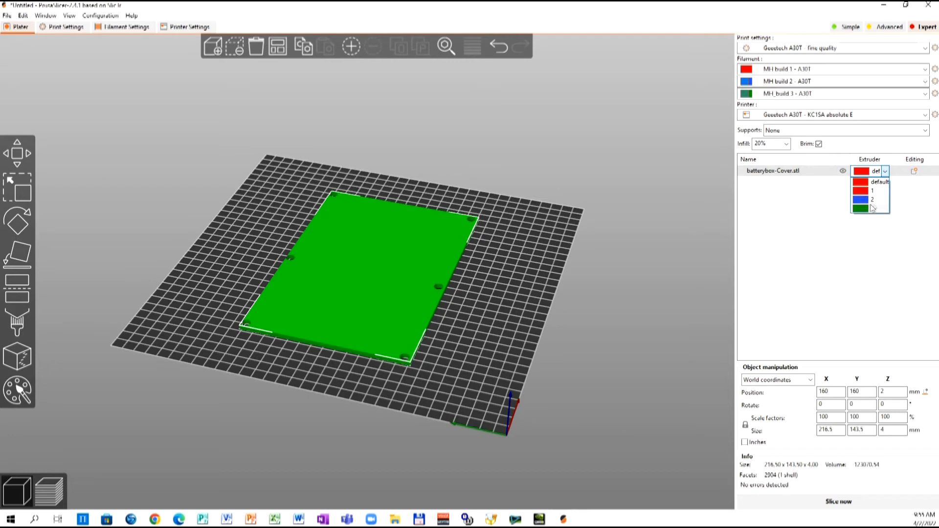
pyautogui.click(871, 199)
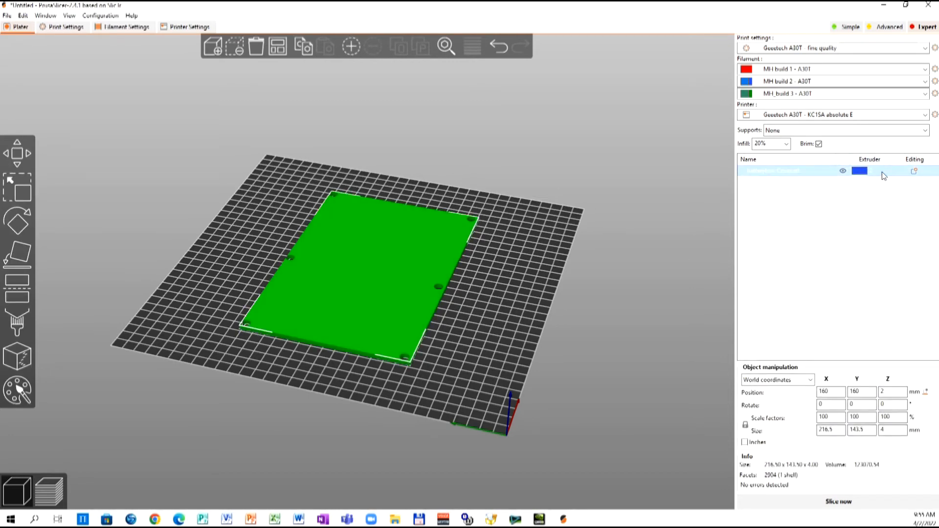
pyautogui.click(885, 170)
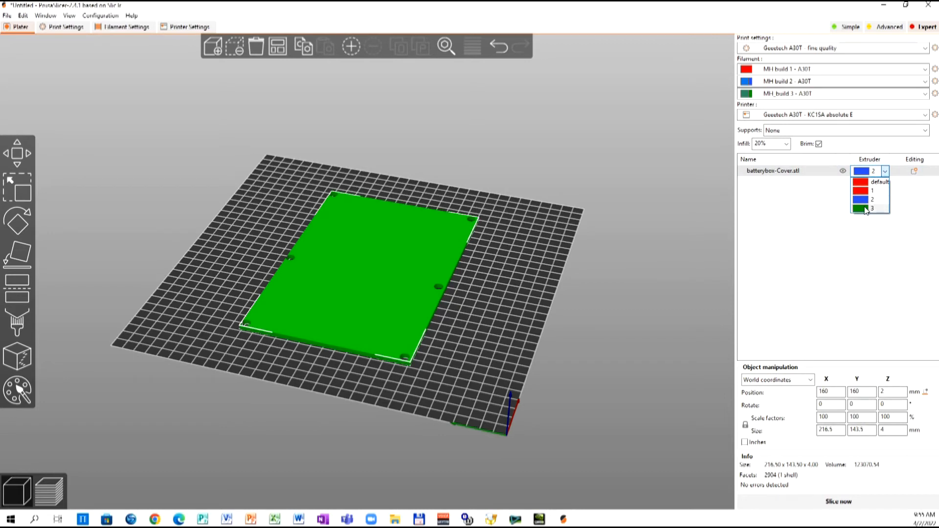
pyautogui.click(871, 208)
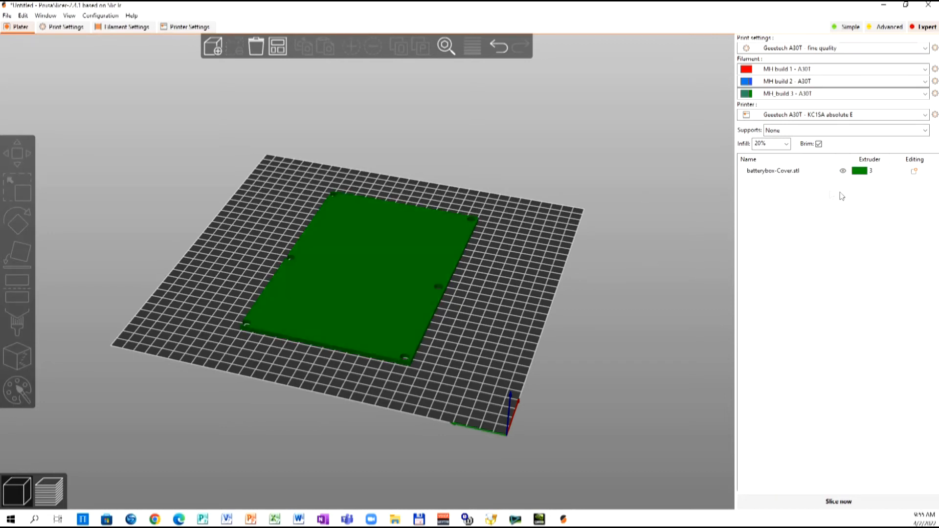
# Reassign the cover to extruder 1 and deselect it so it shows red
pyautogui.click(372, 270)
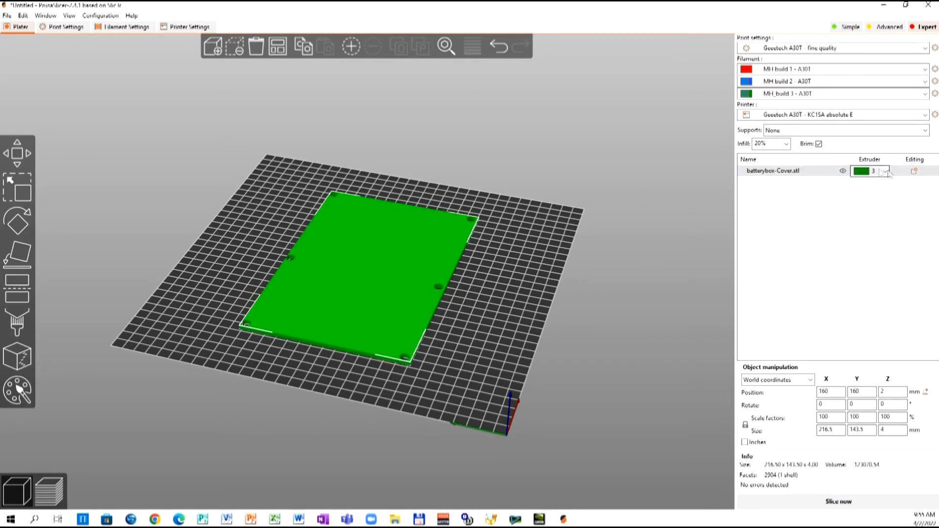
pyautogui.click(885, 171)
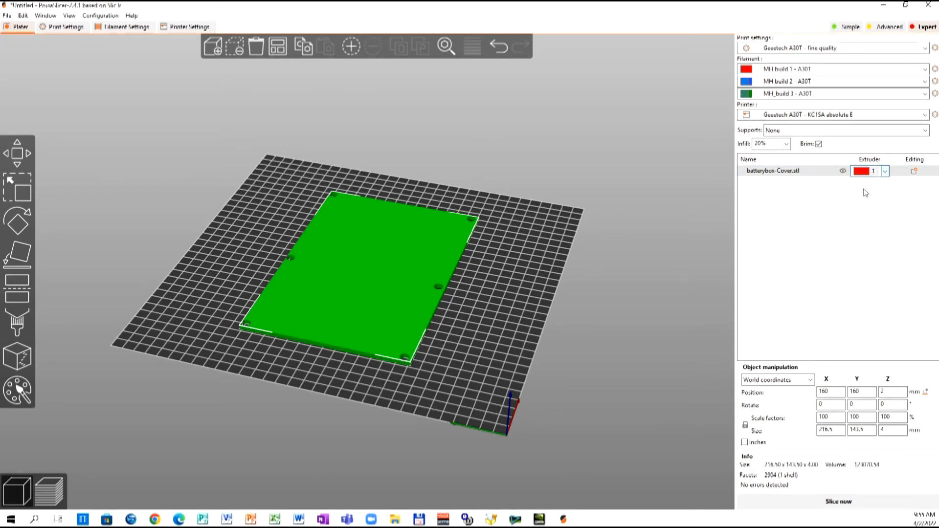
pyautogui.click(574, 260)
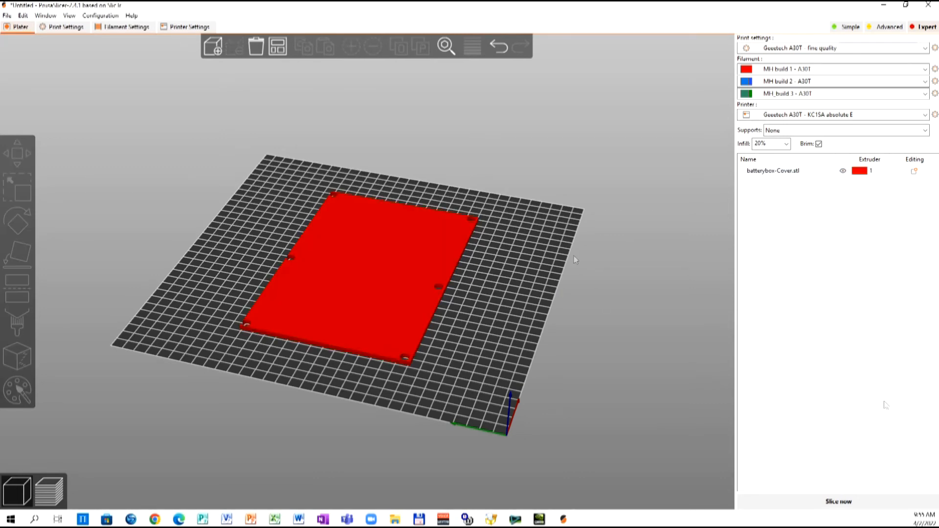
# Slice the cover and export its G-code as batterybox-Cover.gcode
pyautogui.click(837, 501)
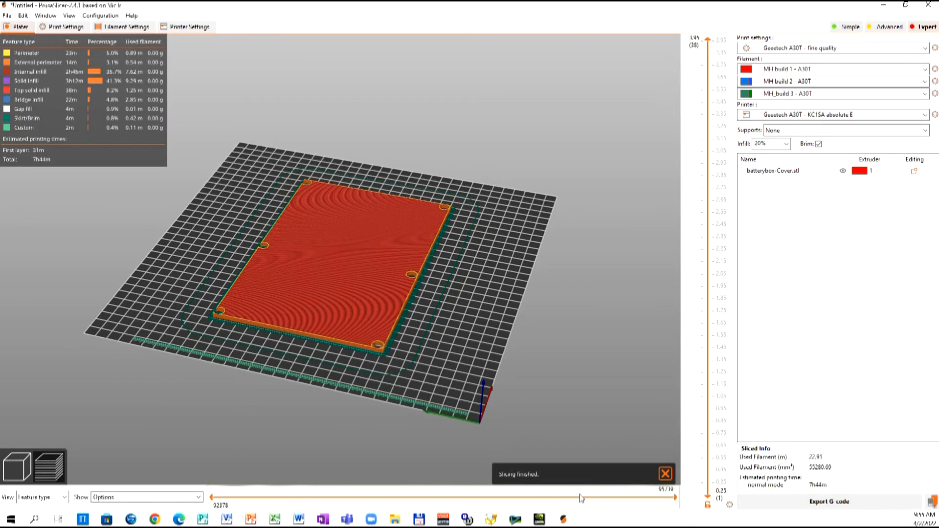
pyautogui.moveTo(23, 127)
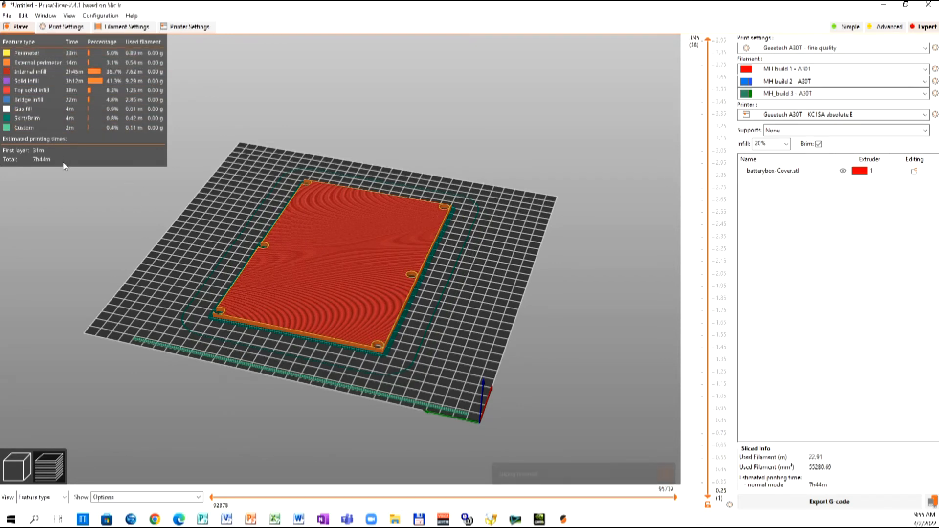
pyautogui.moveTo(317, 313)
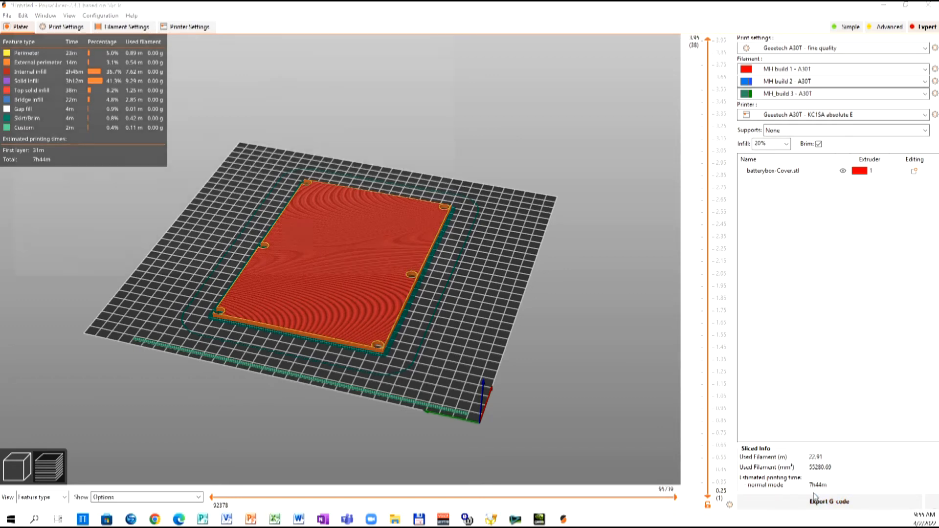
pyautogui.click(829, 502)
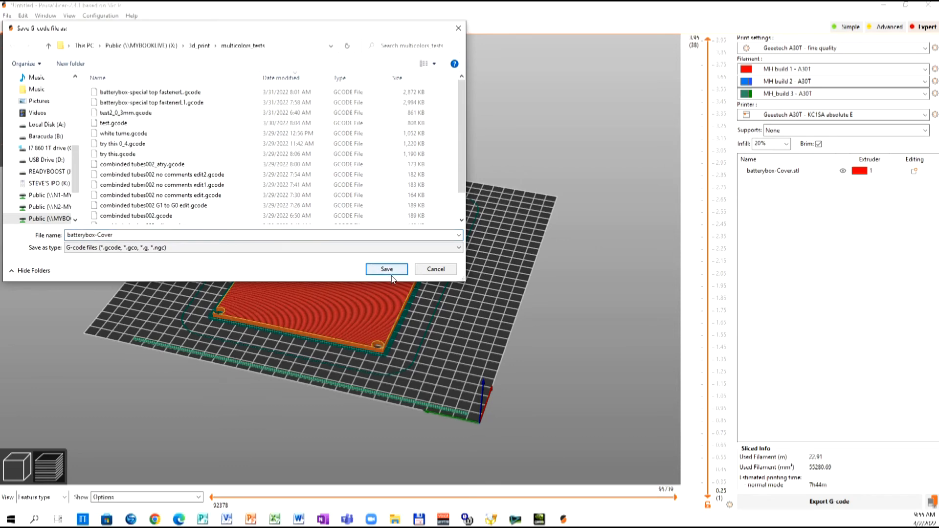
pyautogui.click(387, 269)
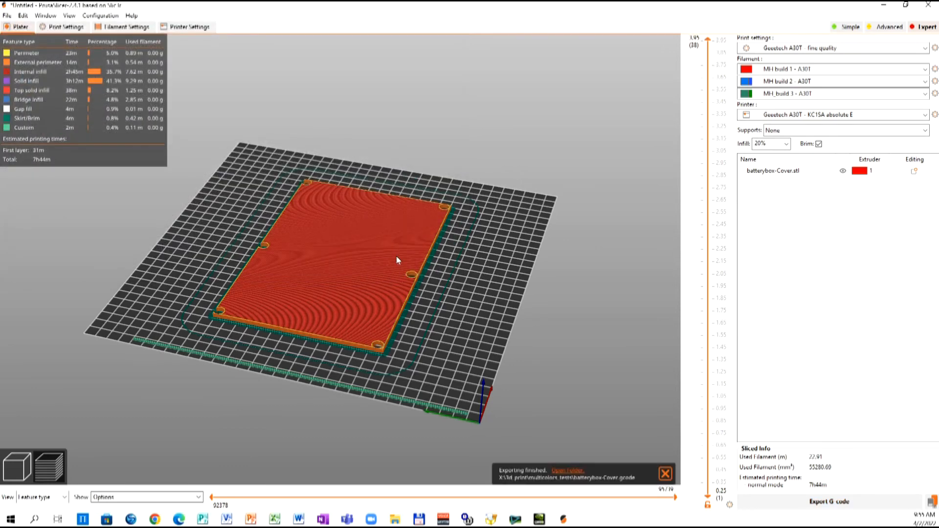
# Load batterybox-Cover.gcode from the multicolors tests folder into the G-code Preview
pyautogui.click(7, 15)
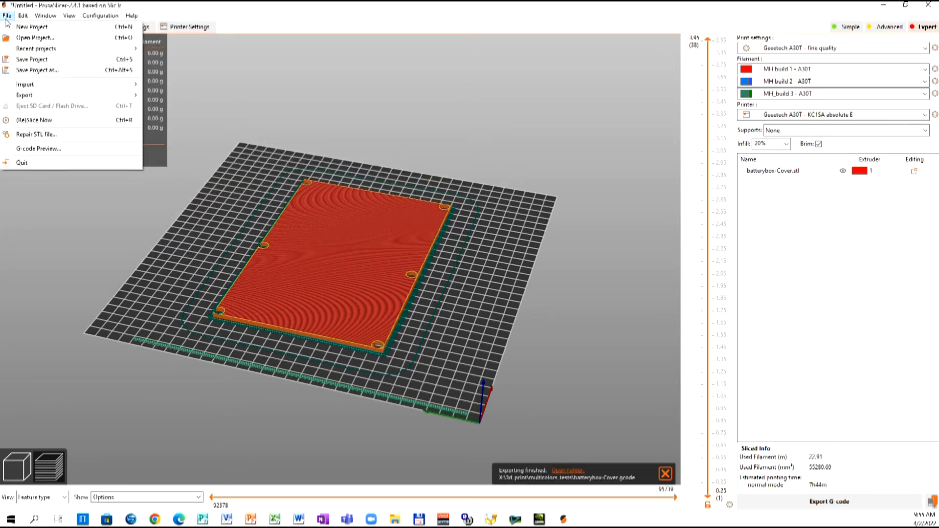
pyautogui.click(38, 148)
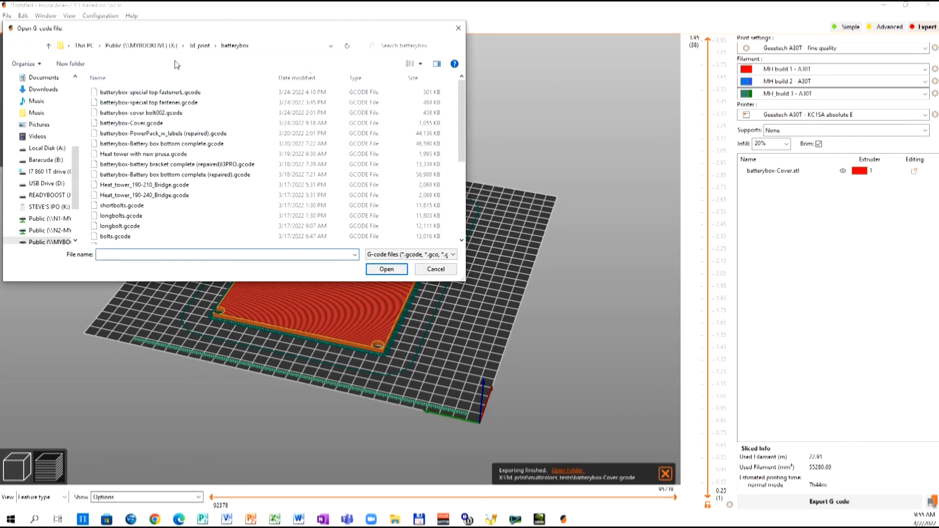
pyautogui.click(214, 46)
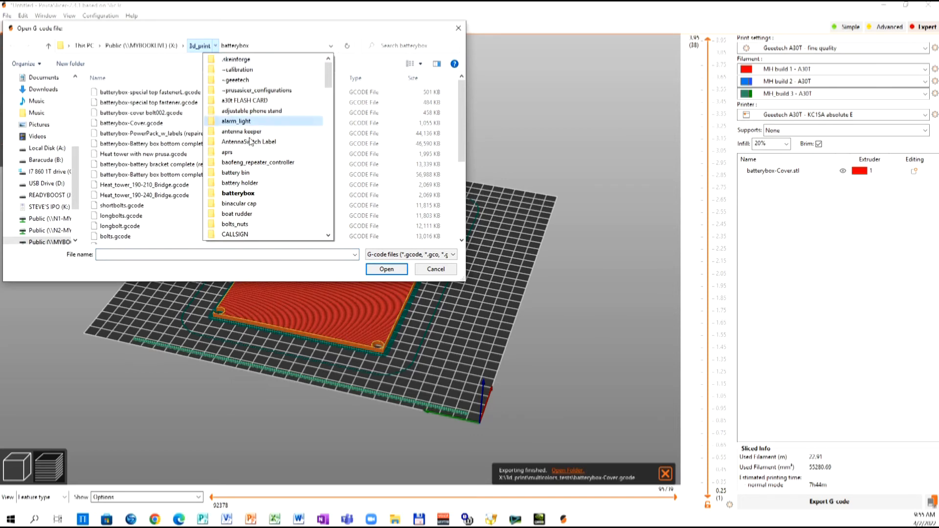
pyautogui.scroll(-3)
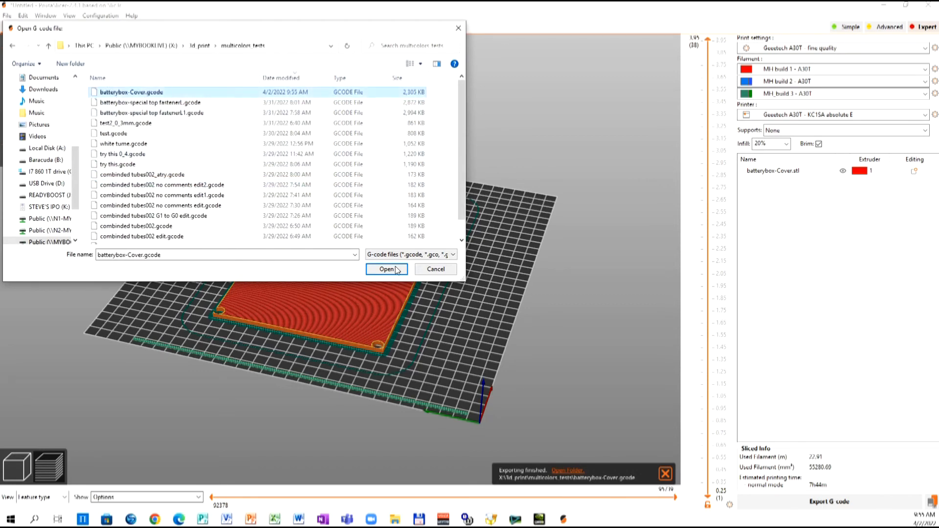
pyautogui.click(387, 269)
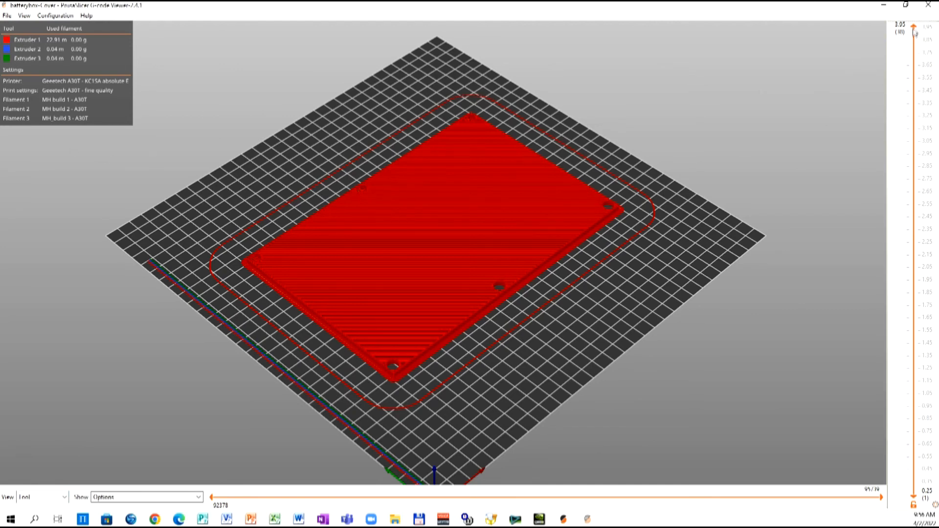
# Orbit to the cover's side and limit the visible layers to about 1.85 with the layer slider
pyautogui.moveTo(915, 34); pyautogui.dragTo(916, 431)
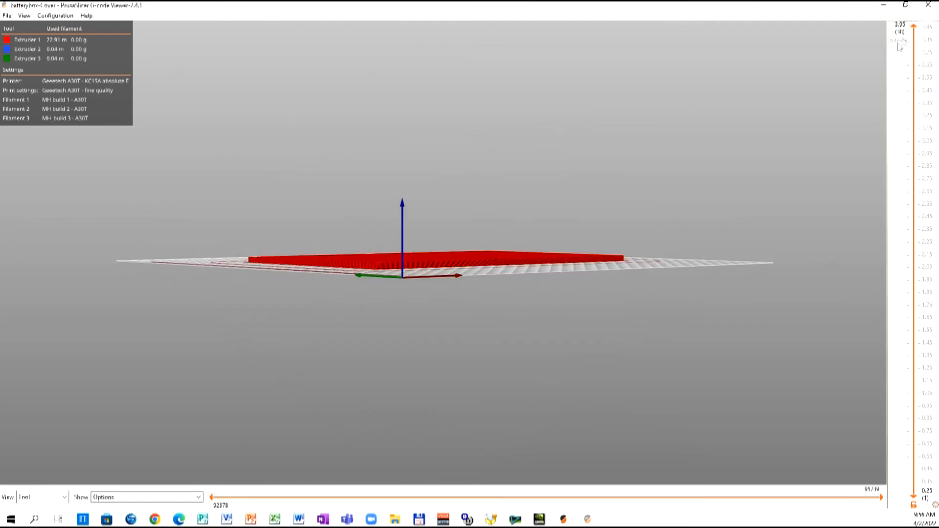
pyautogui.moveTo(898, 34); pyautogui.dragTo(898, 330)
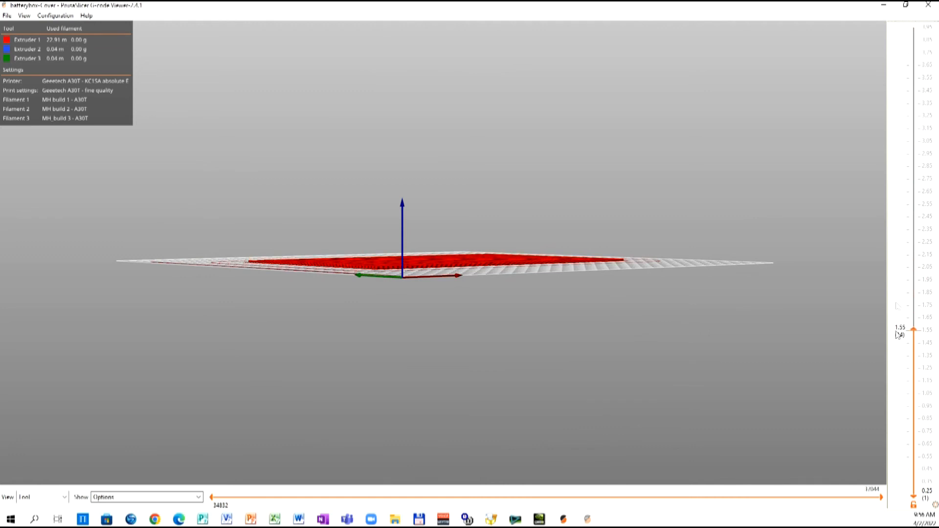
pyautogui.moveTo(900, 333); pyautogui.dragTo(900, 101)
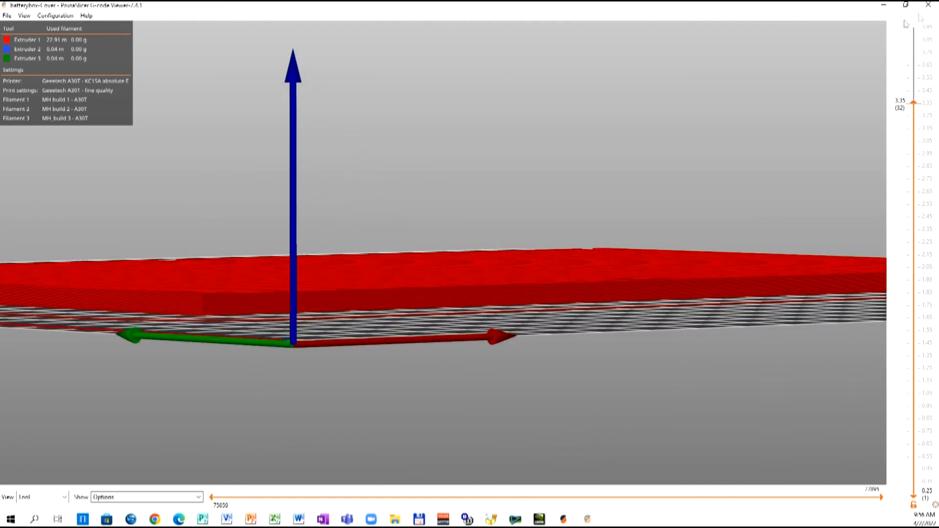
pyautogui.moveTo(925, 105); pyautogui.dragTo(926, 293)
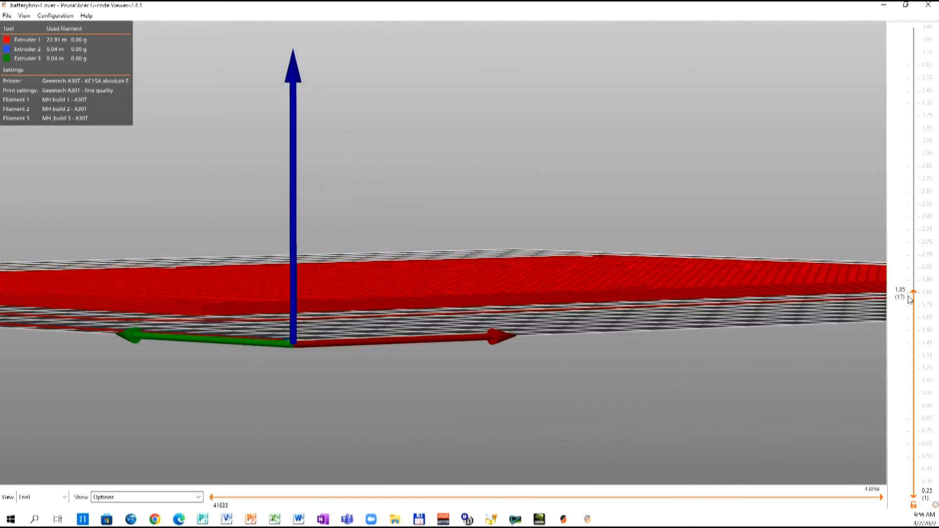
# Colour the toolpaths by Height instead of Tool and raise the top visible layer again
pyautogui.click(63, 496)
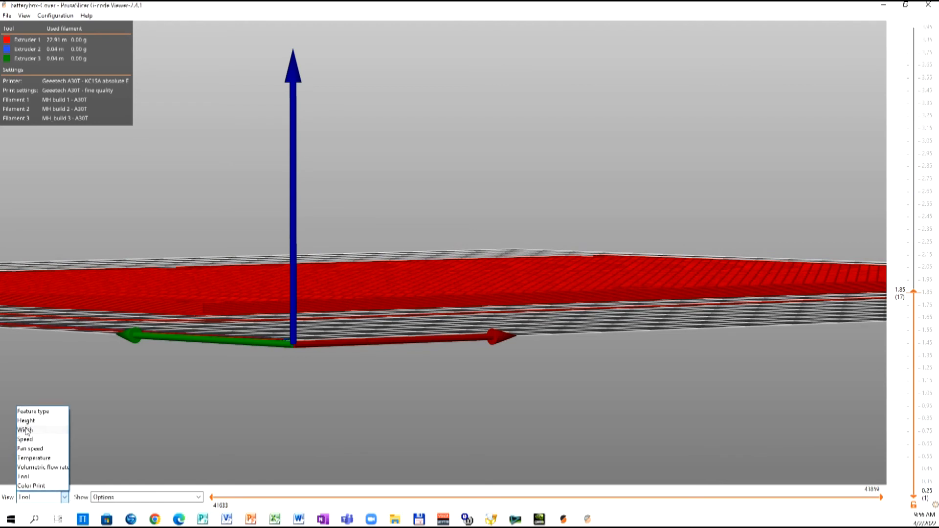
pyautogui.moveTo(25, 420)
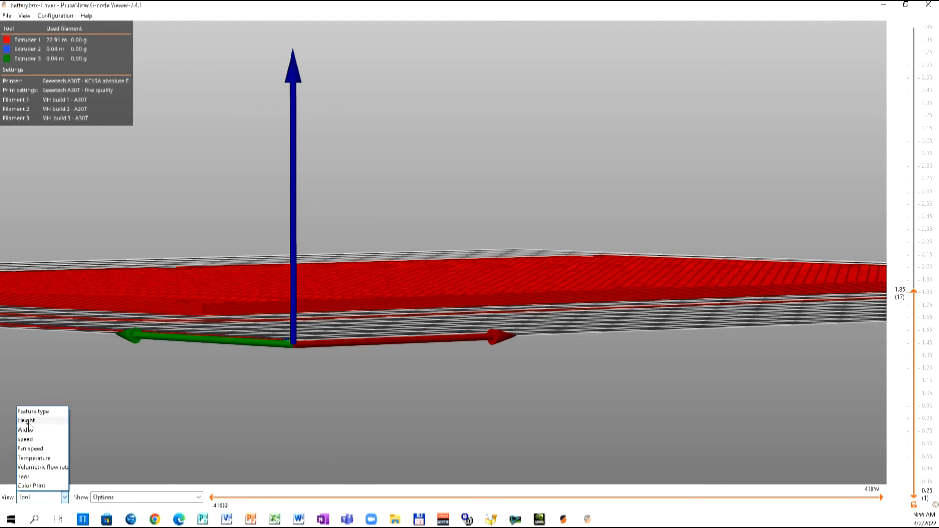
pyautogui.click(25, 421)
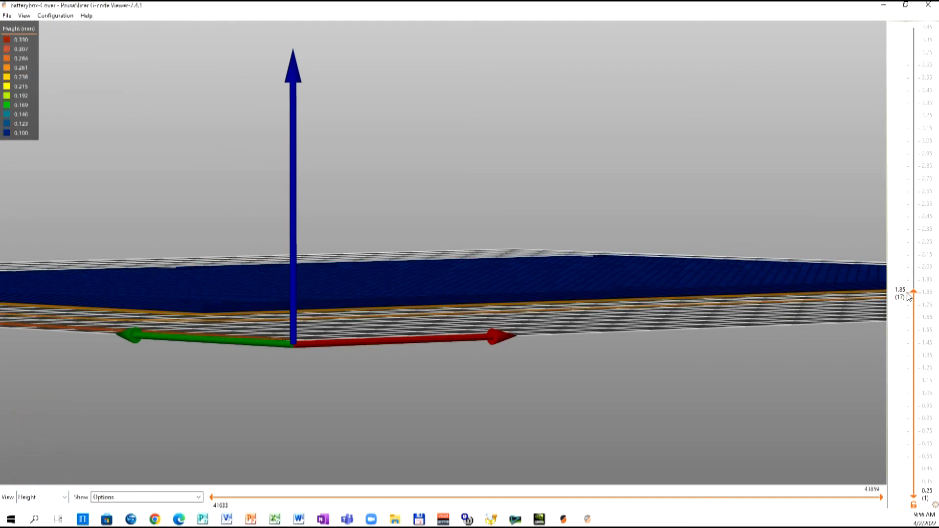
pyautogui.moveTo(928, 296); pyautogui.dragTo(927, 463)
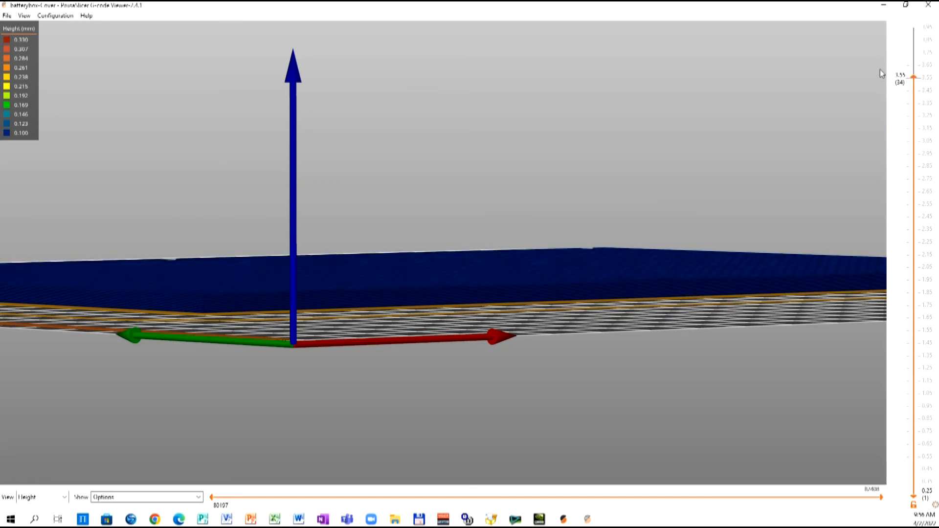
pyautogui.moveTo(912, 76); pyautogui.dragTo(913, 244)
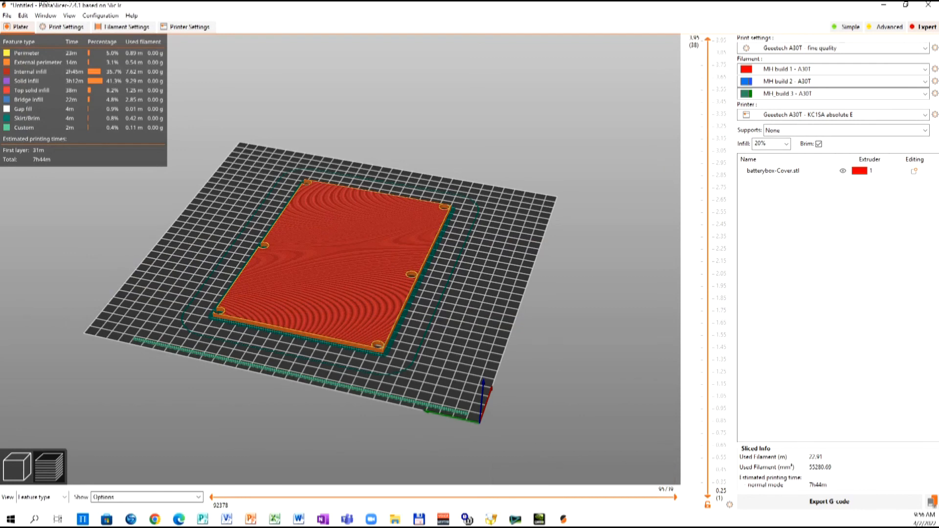
pyautogui.moveTo(354, 73)
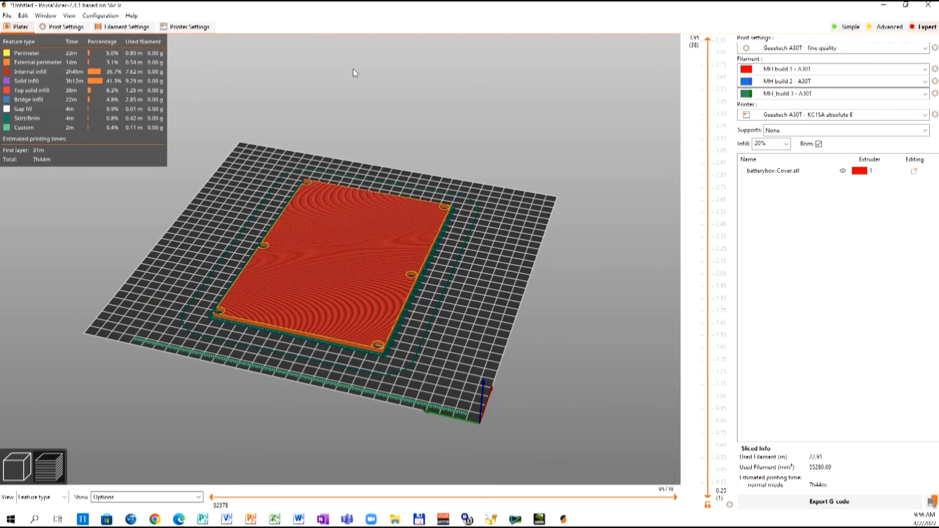